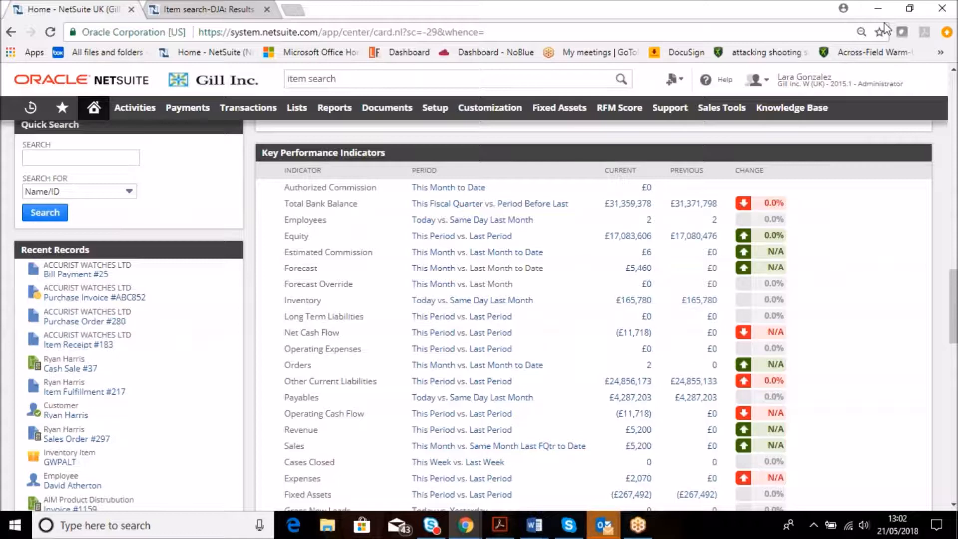
mouse_move(591, 66)
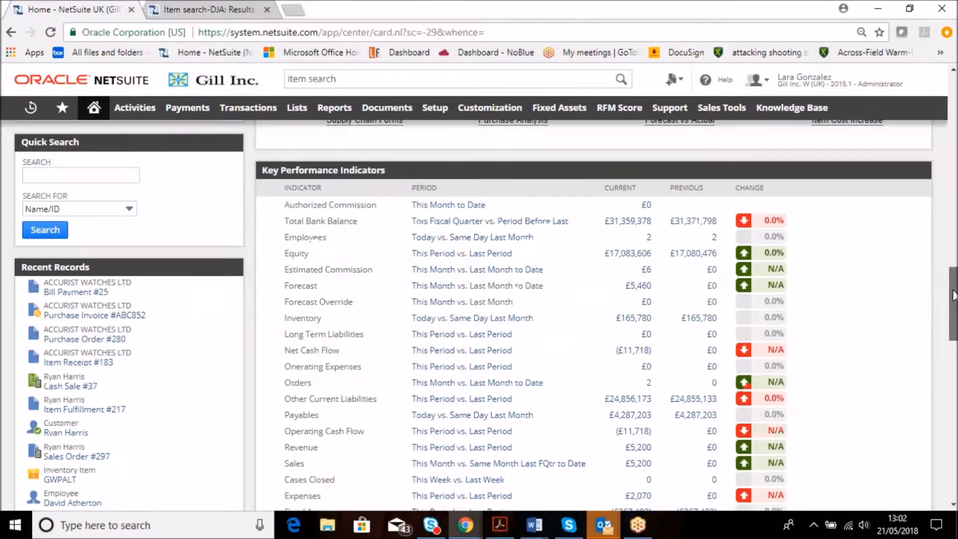
Scroll the Home dashboard to locate the Key Performance Indicators portlet.
scroll(up, 3)
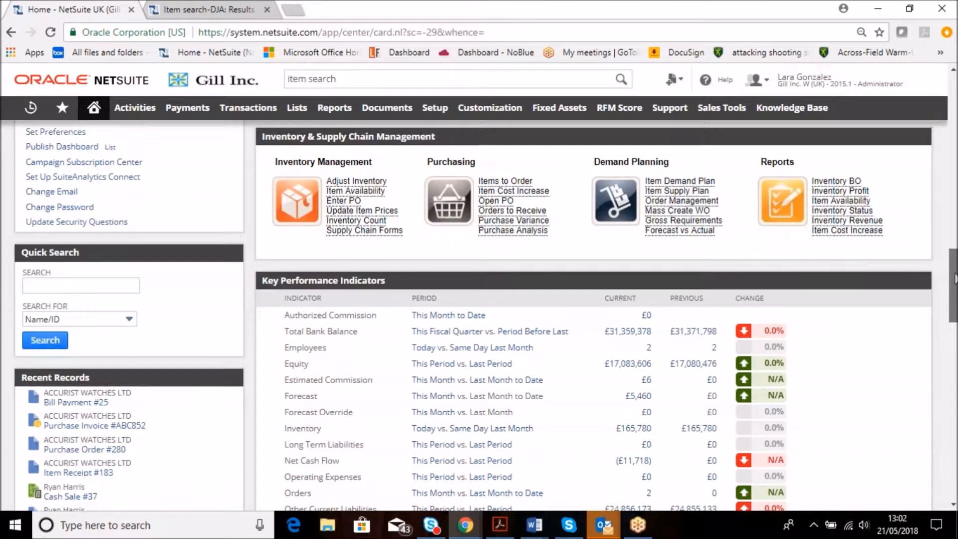
scroll(up, 3)
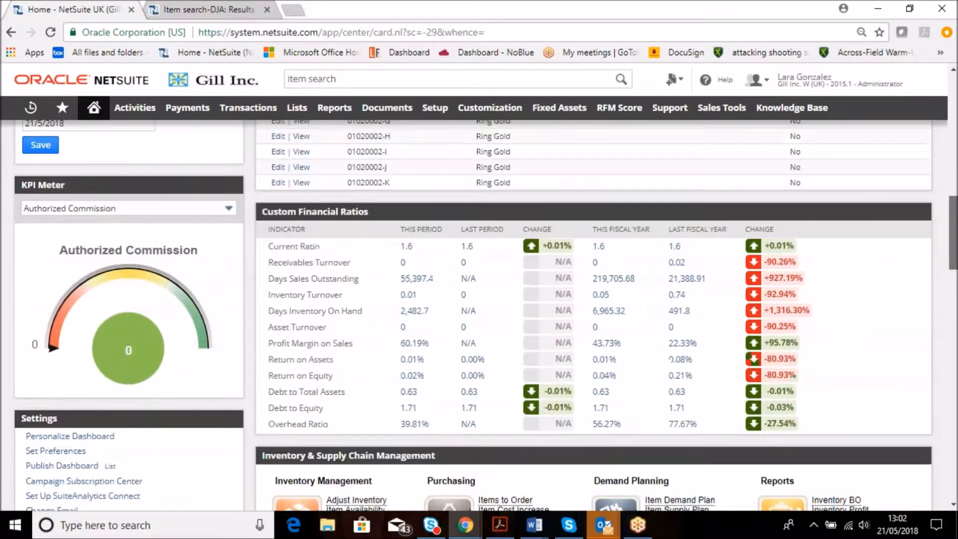
scroll(up, 3)
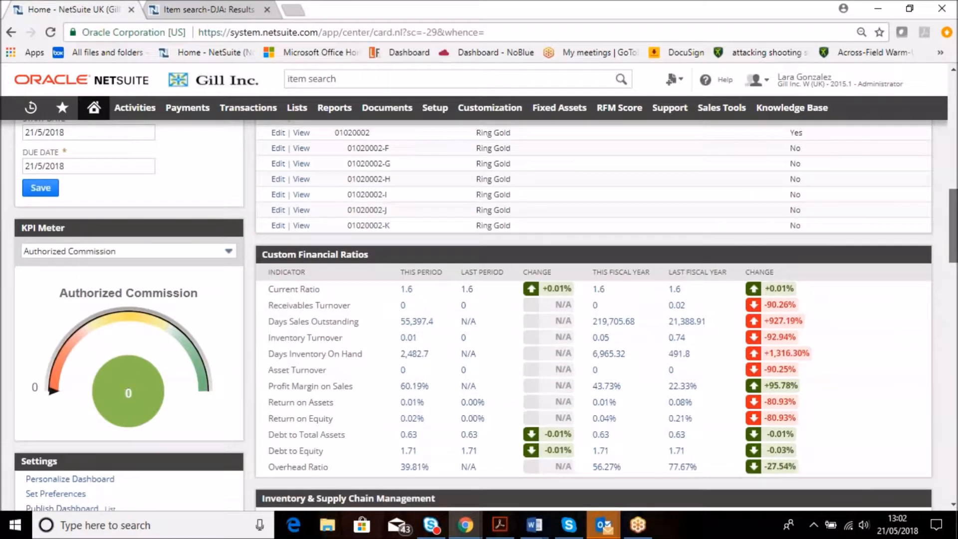
scroll(up, 3)
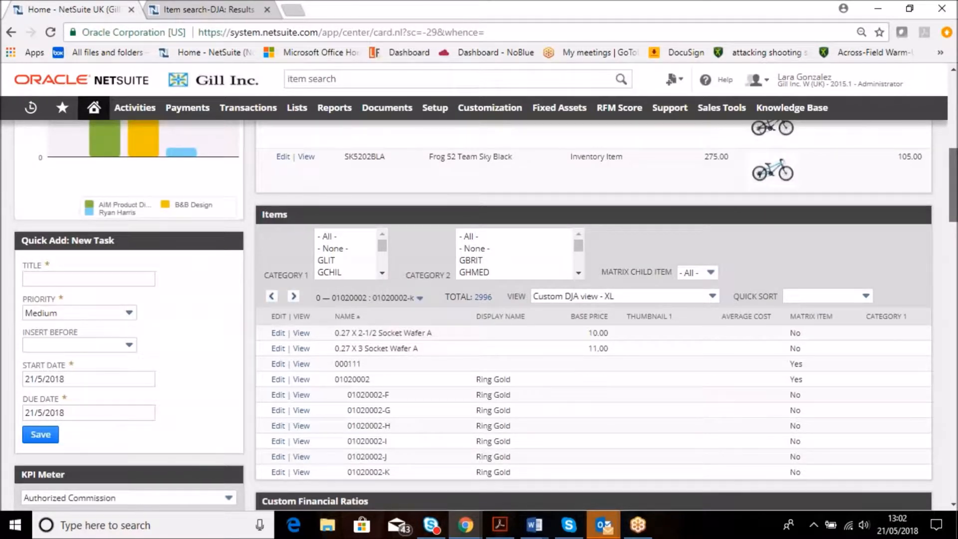
scroll(down, 3)
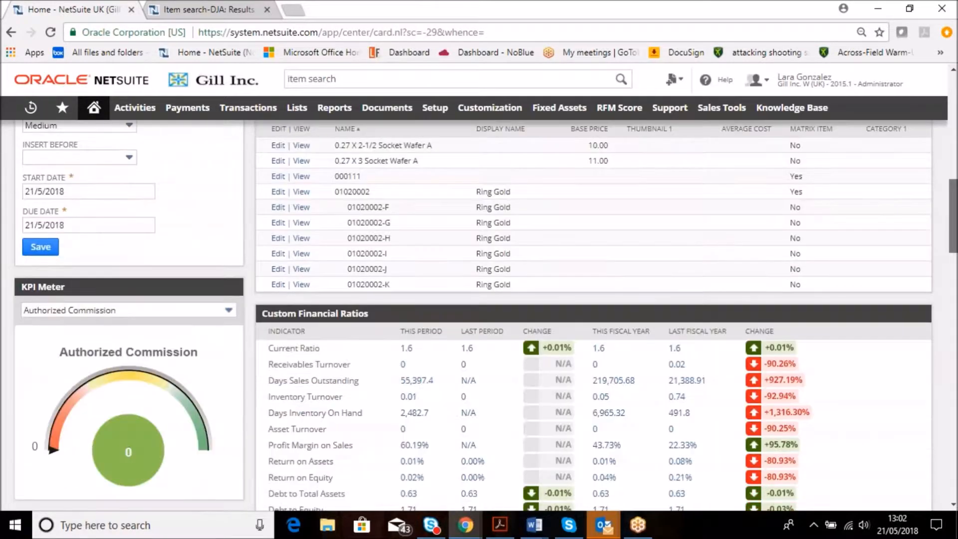
click(94, 108)
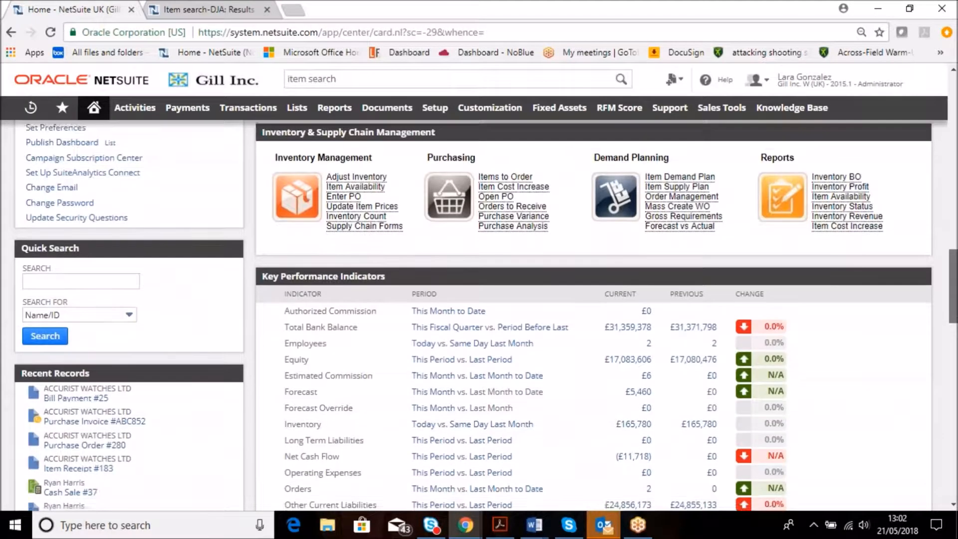
scroll(down, 3)
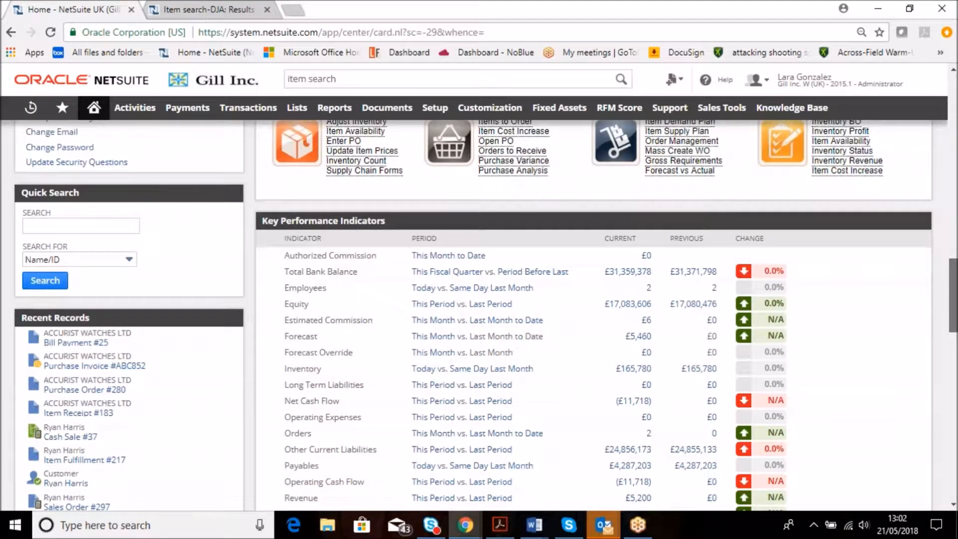
scroll(down, 3)
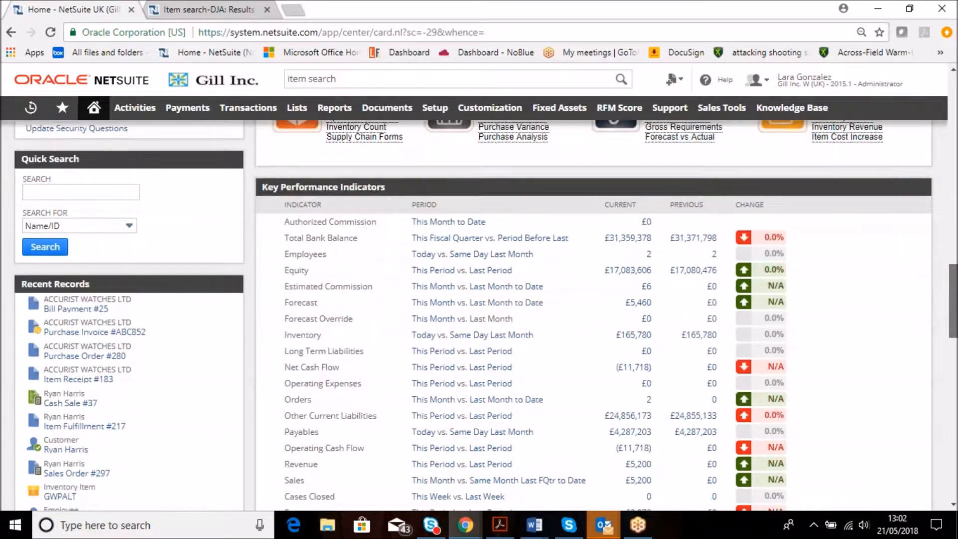
scroll(down, 3)
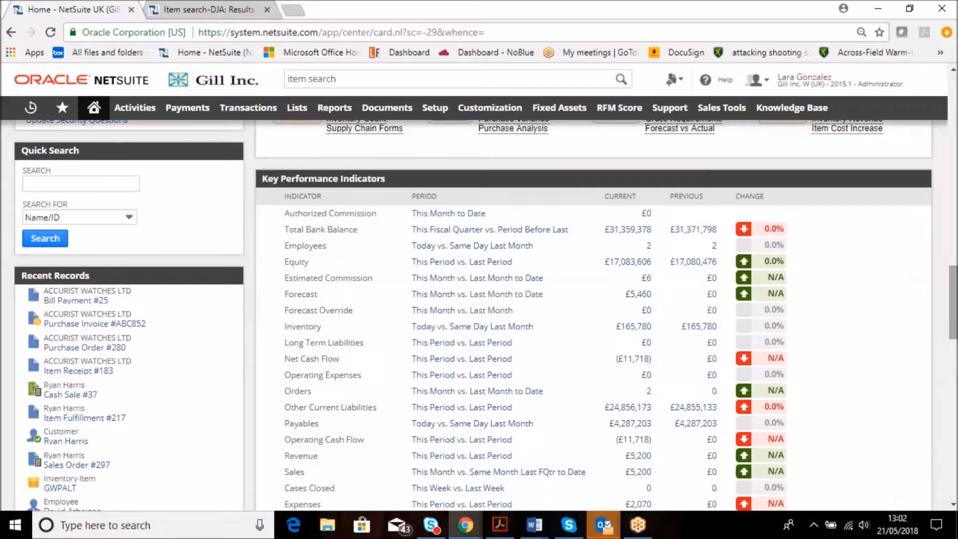
mouse_move(595, 262)
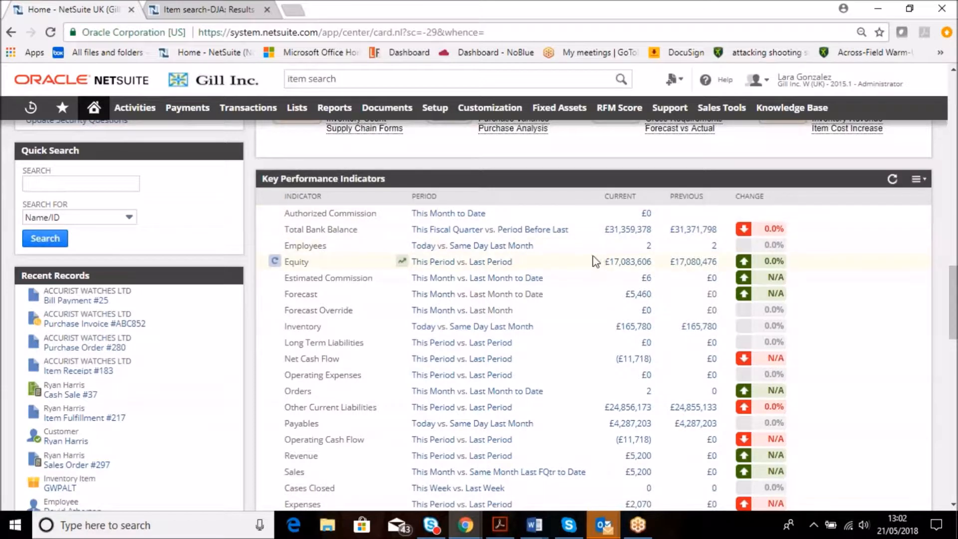
mouse_move(571, 205)
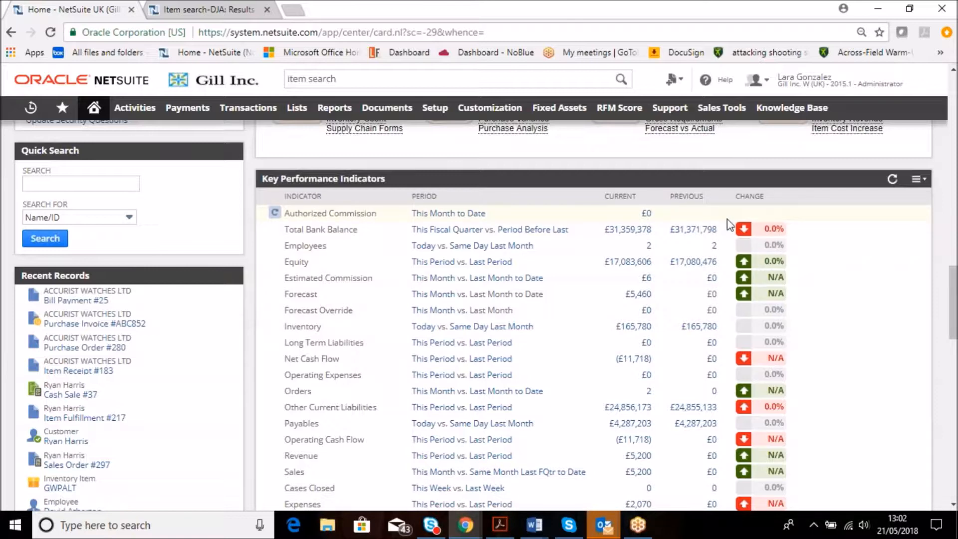
mouse_move(808, 232)
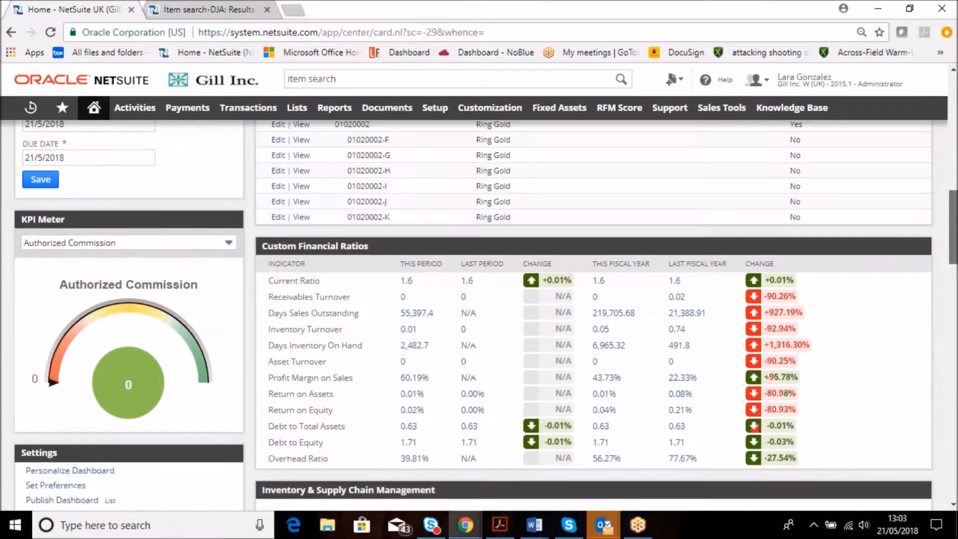
scroll(down, 3)
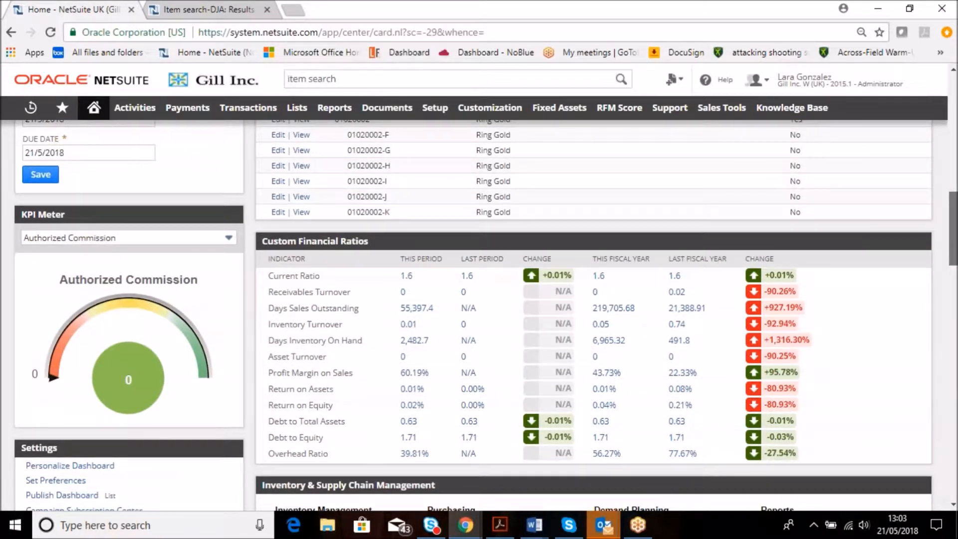
scroll(down, 3)
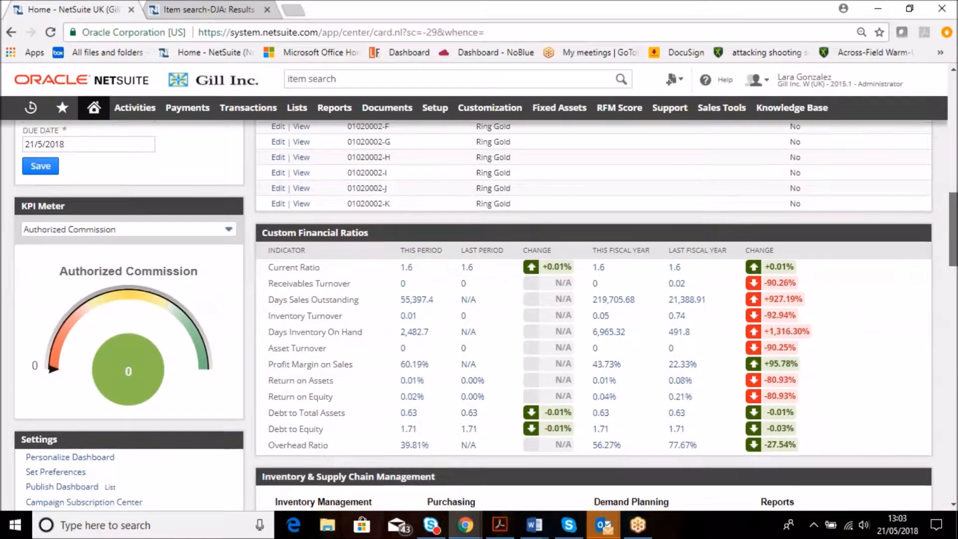
scroll(up, 3)
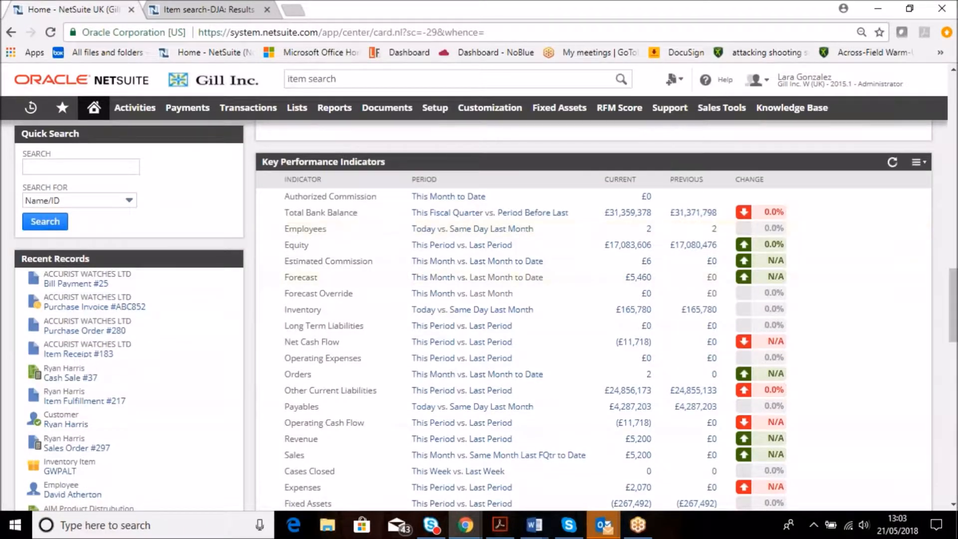
Open the KPI portlet's Set Up and remove Fixed Assets and Gross New Leads.
click(916, 162)
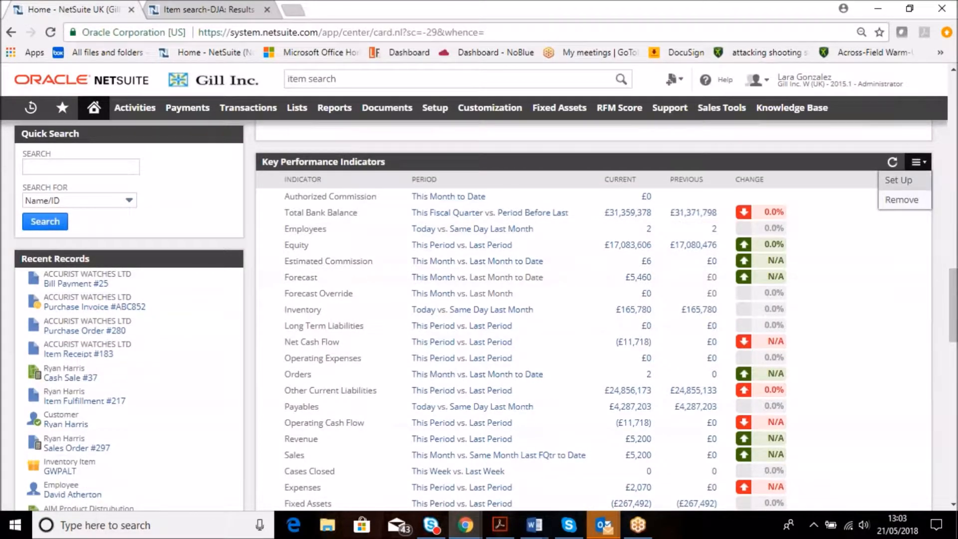
mouse_move(898, 179)
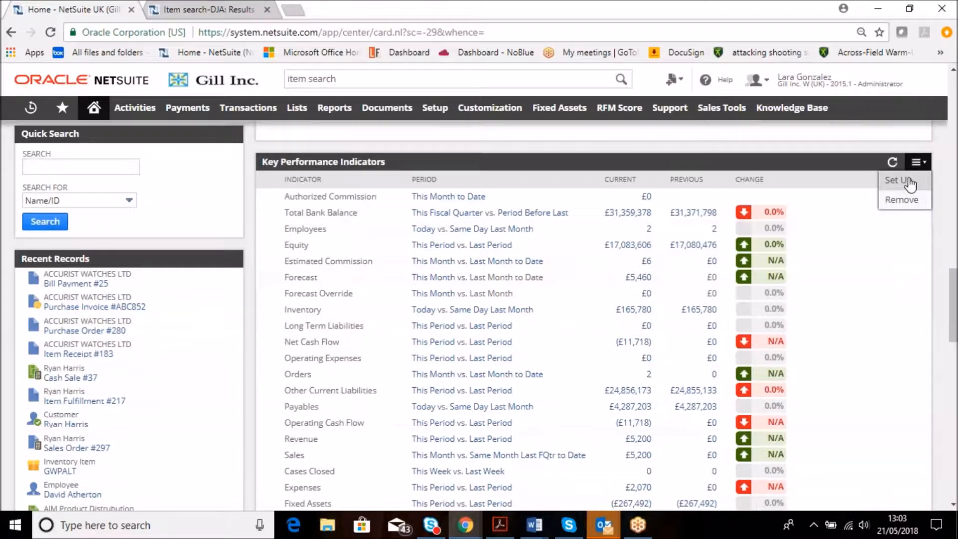
click(900, 180)
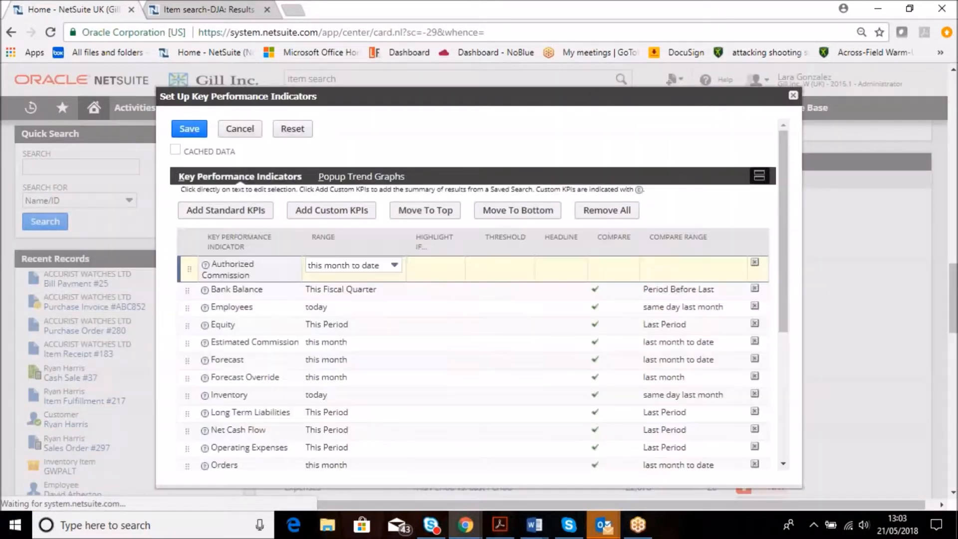
mouse_move(409, 324)
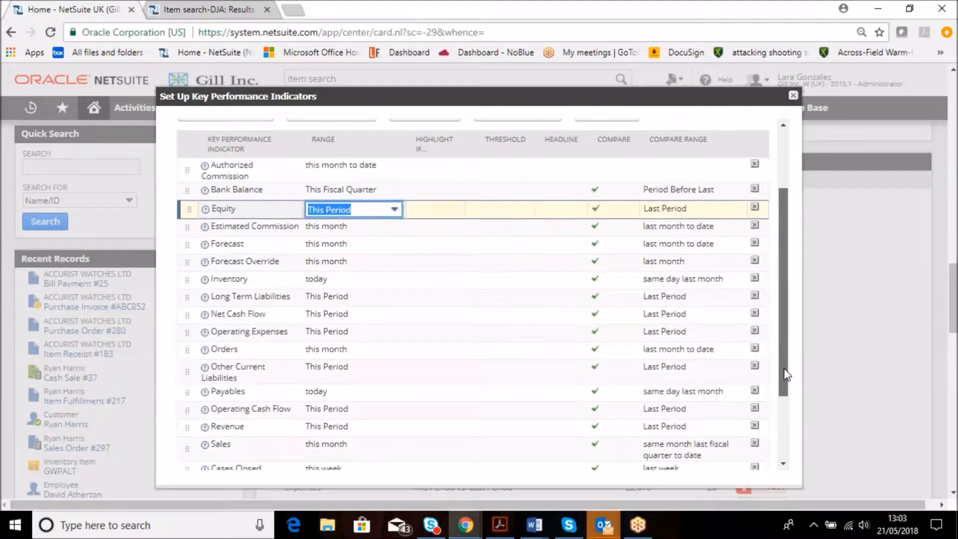
scroll(down, 3)
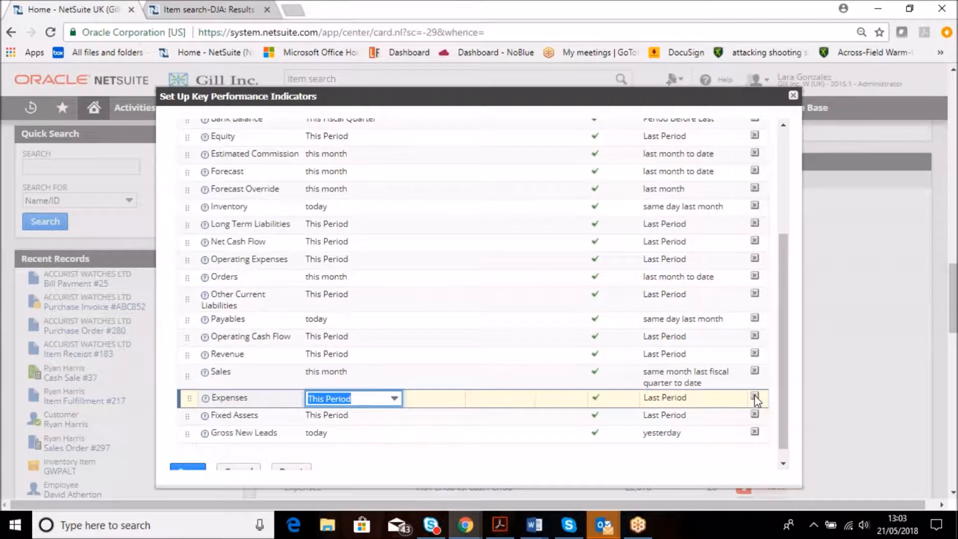
mouse_move(757, 419)
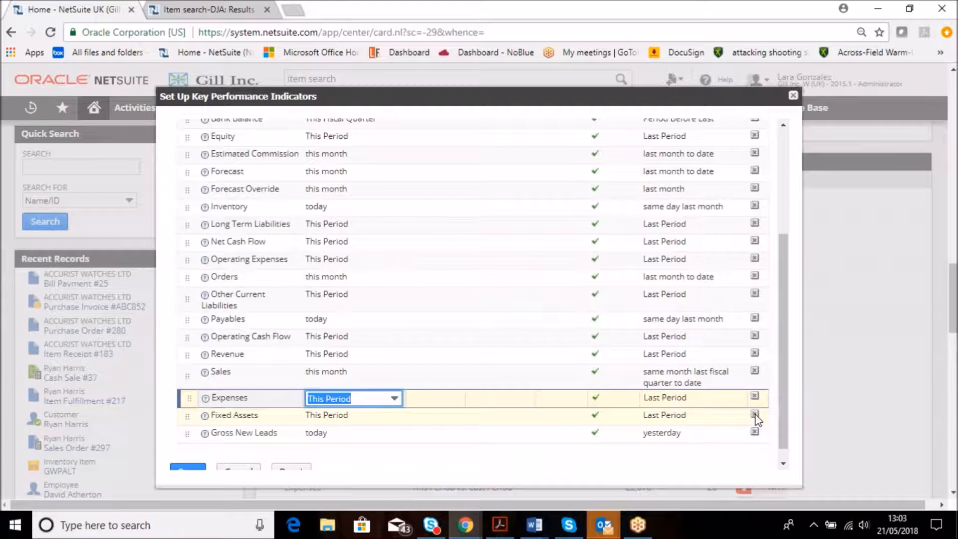
click(754, 415)
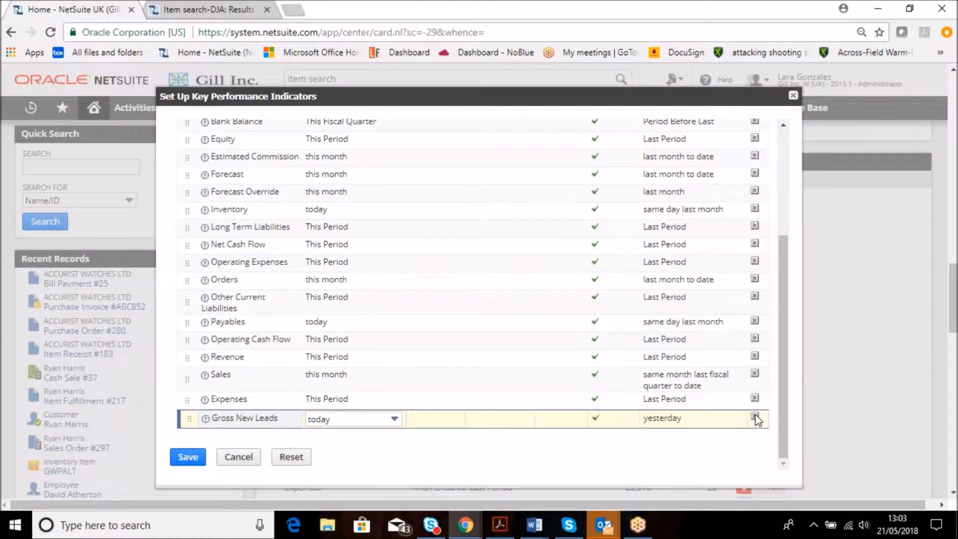
click(755, 416)
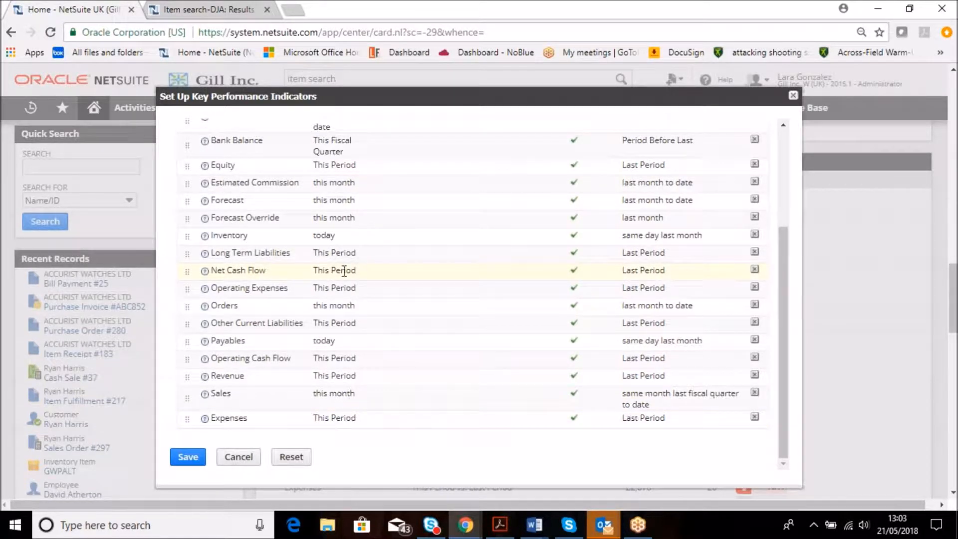
mouse_move(446, 280)
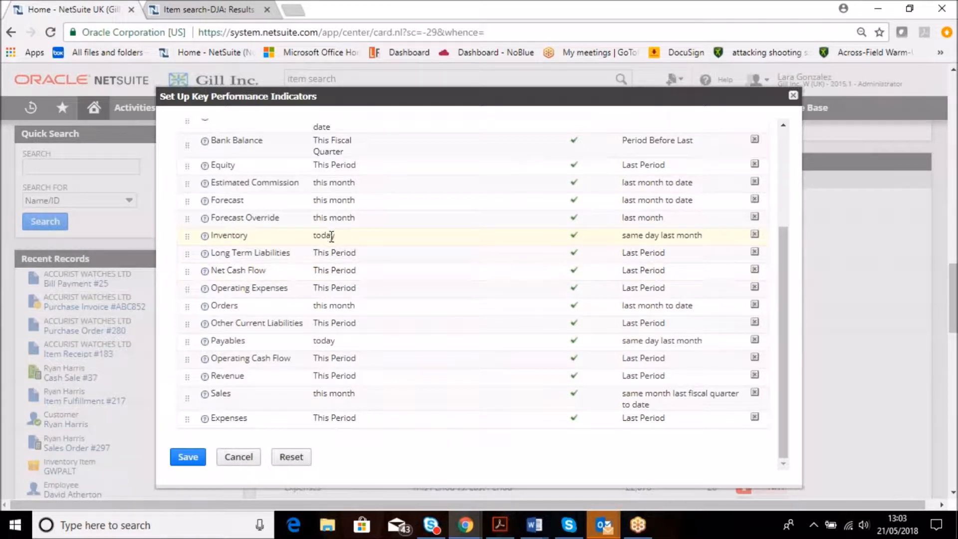
mouse_move(657, 237)
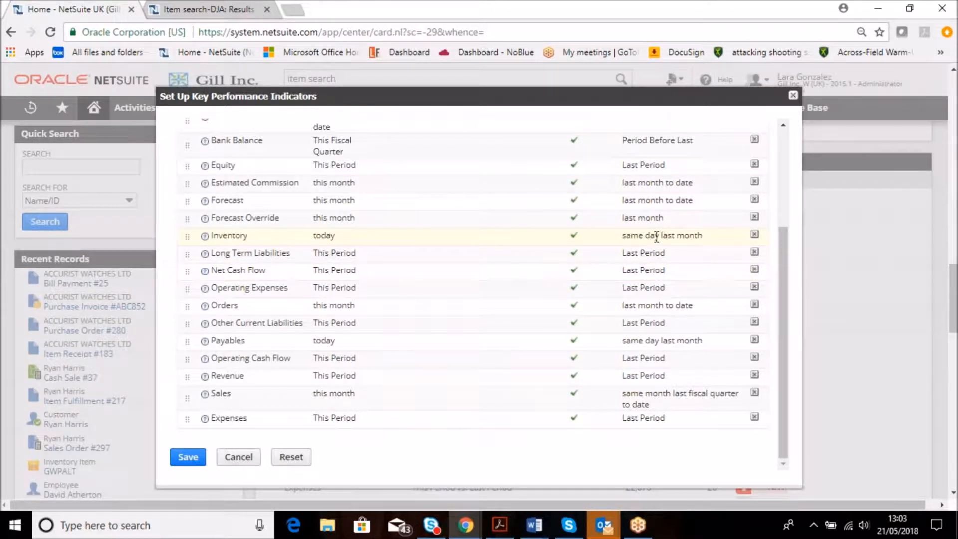
mouse_move(339, 199)
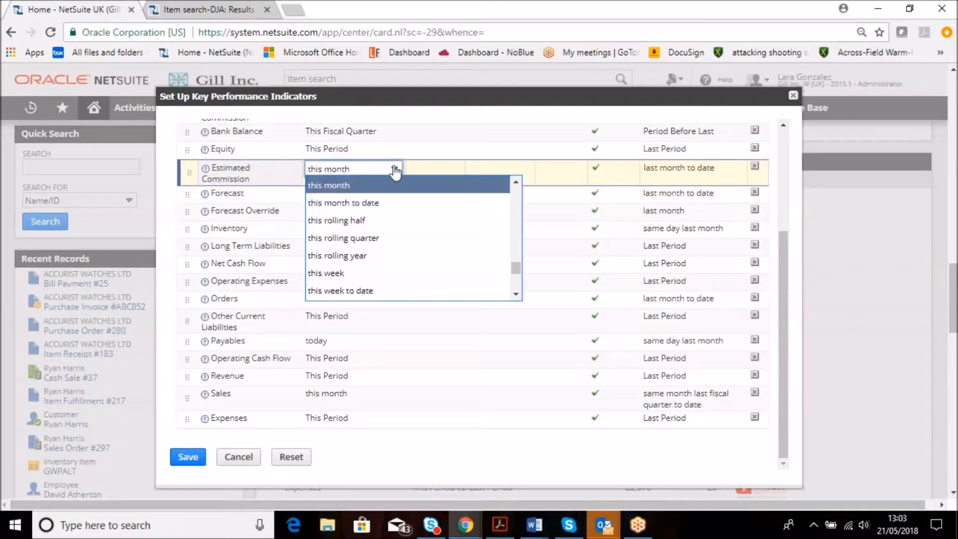
mouse_move(343, 202)
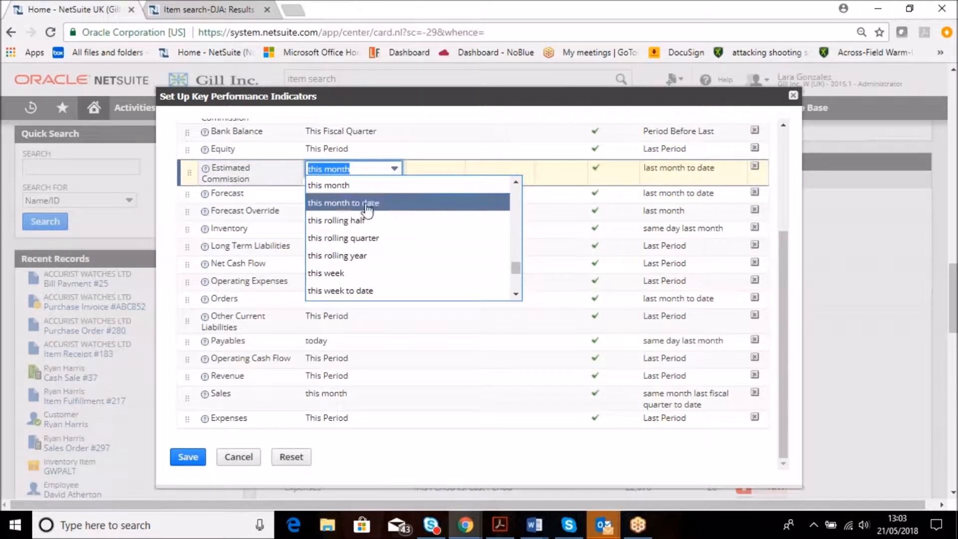
Compare Estimated Commission against last rolling year and save the KPI setup.
click(343, 202)
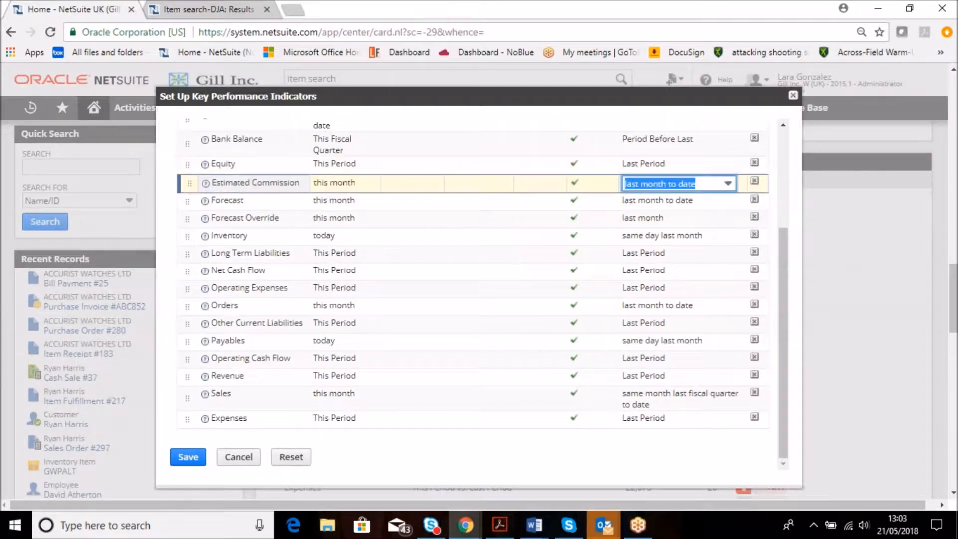
click(727, 184)
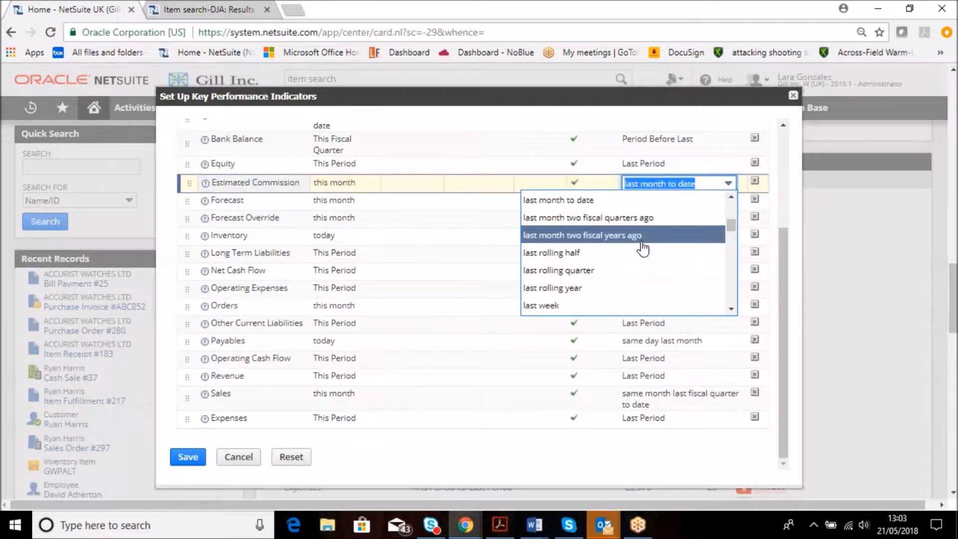
mouse_move(579, 288)
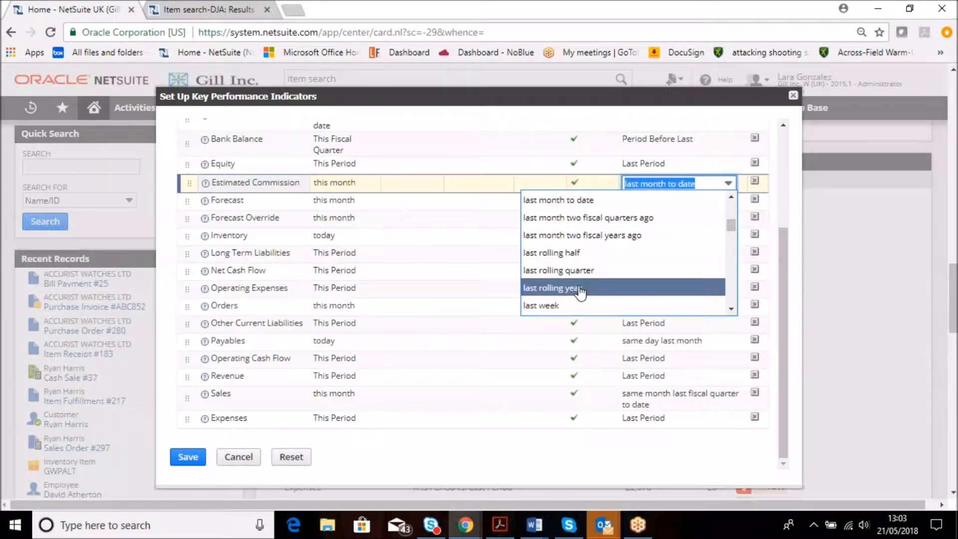
click(552, 288)
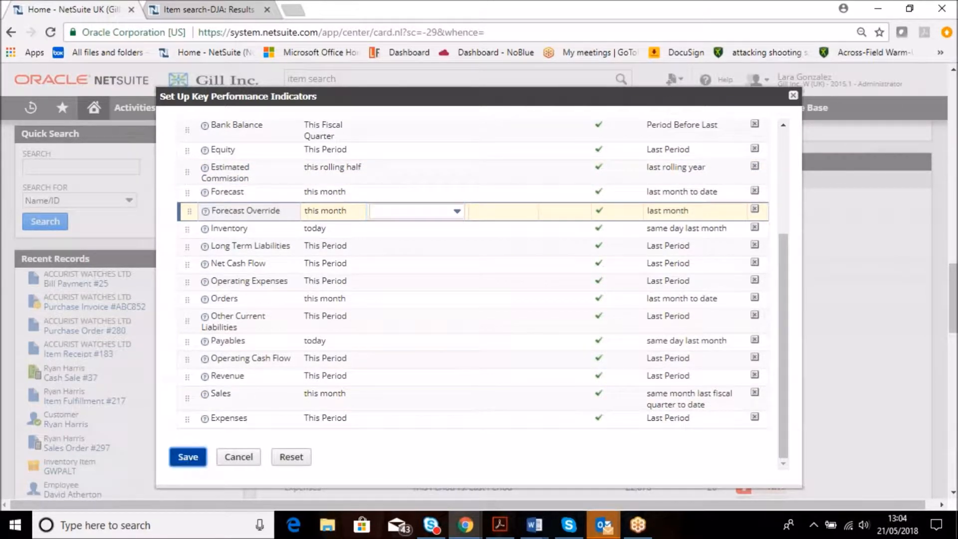
click(188, 457)
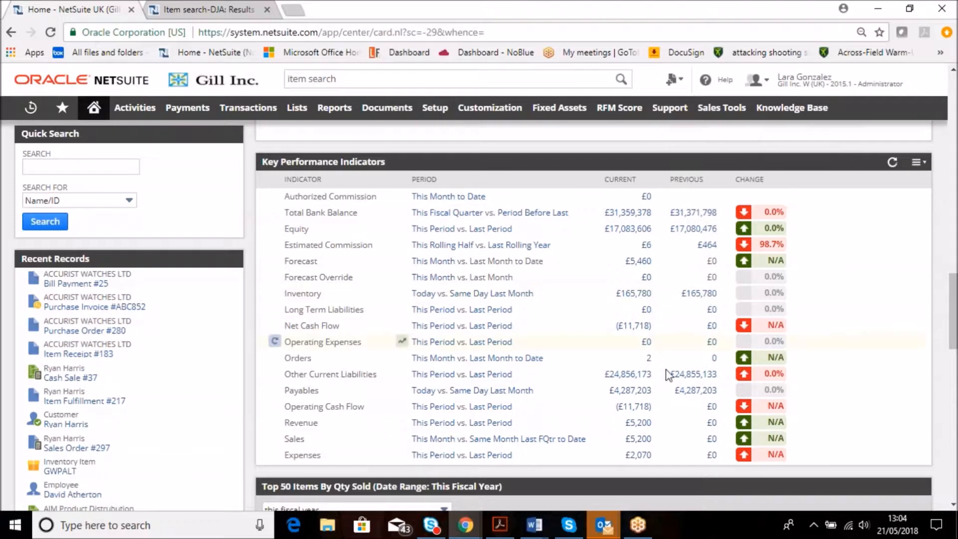
mouse_move(666, 373)
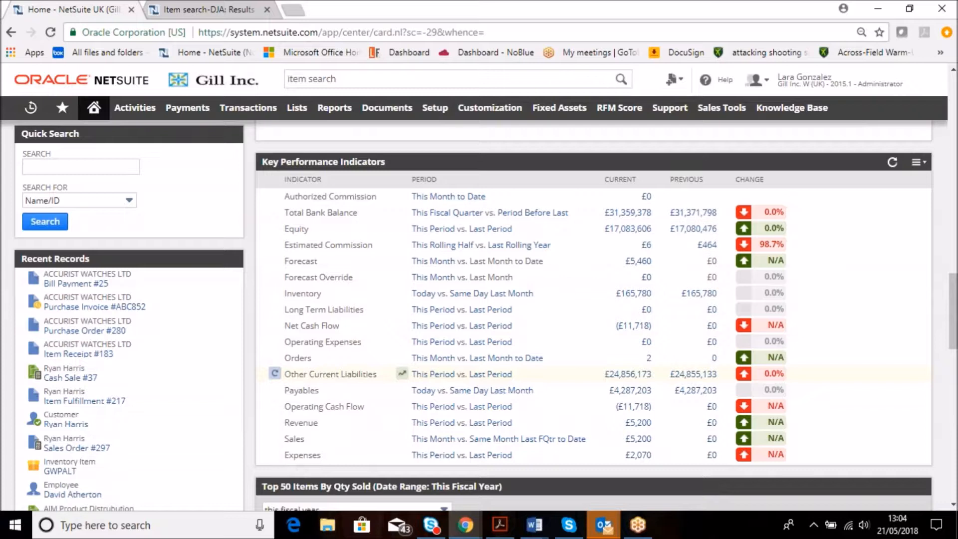
mouse_move(952, 335)
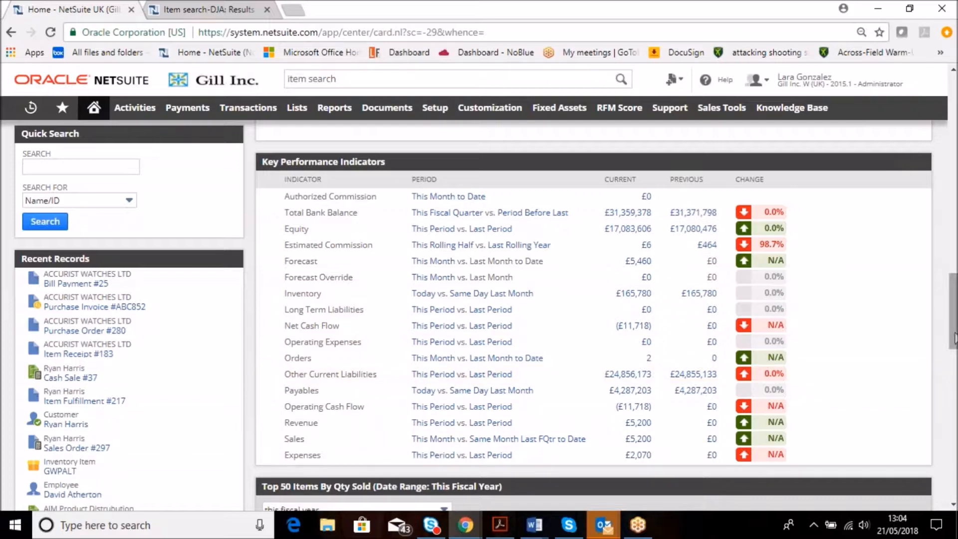
scroll(up, 3)
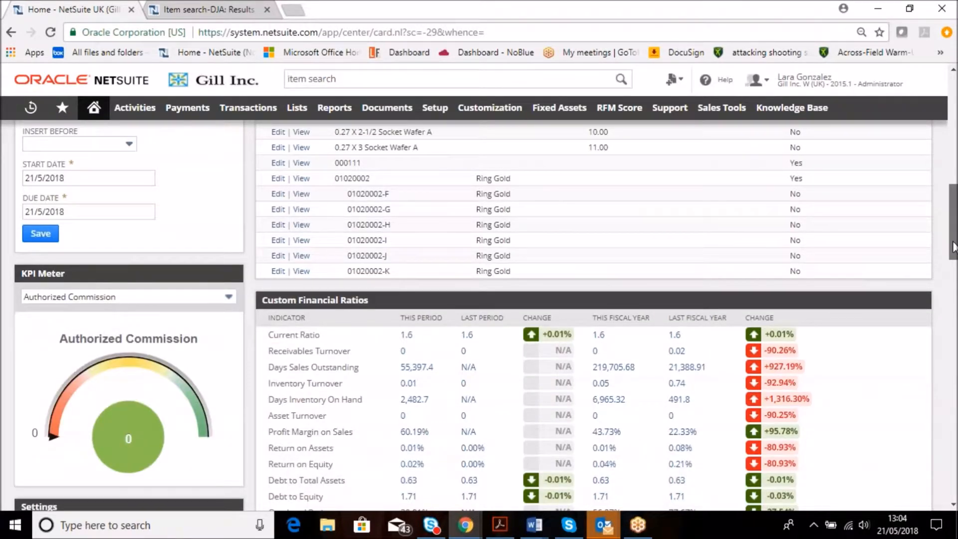
scroll(up, 3)
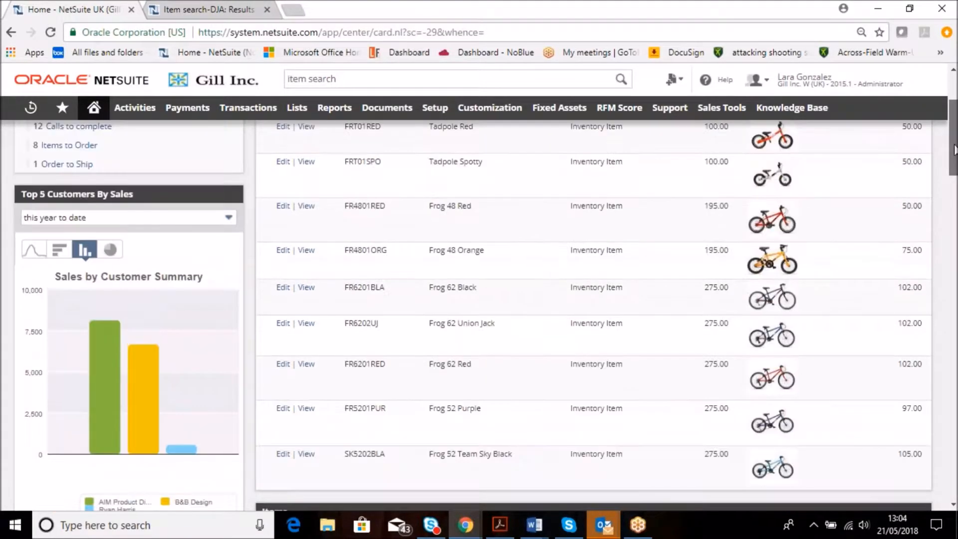
Open the Products portlet's saved search 'Item search-DJA' and switch it to editing.
scroll(up, 3)
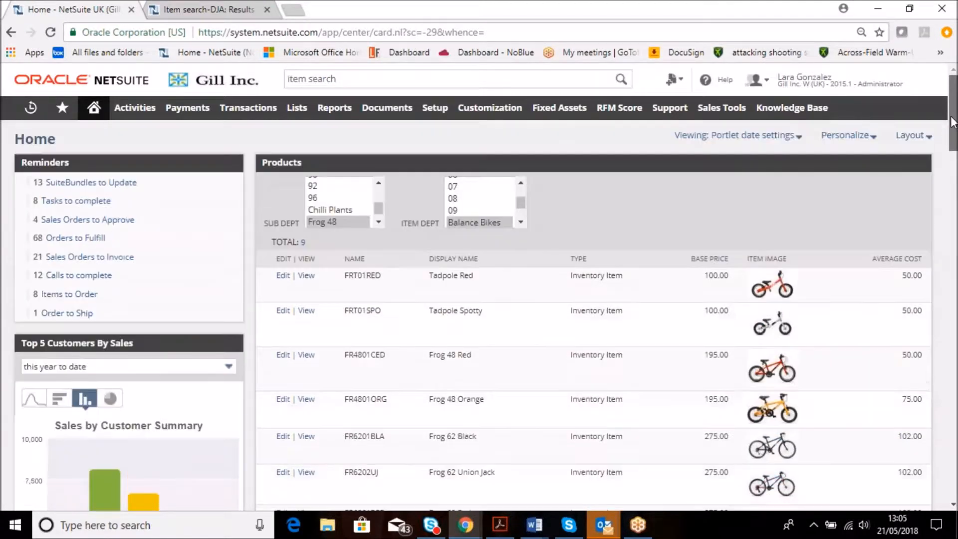
click(207, 9)
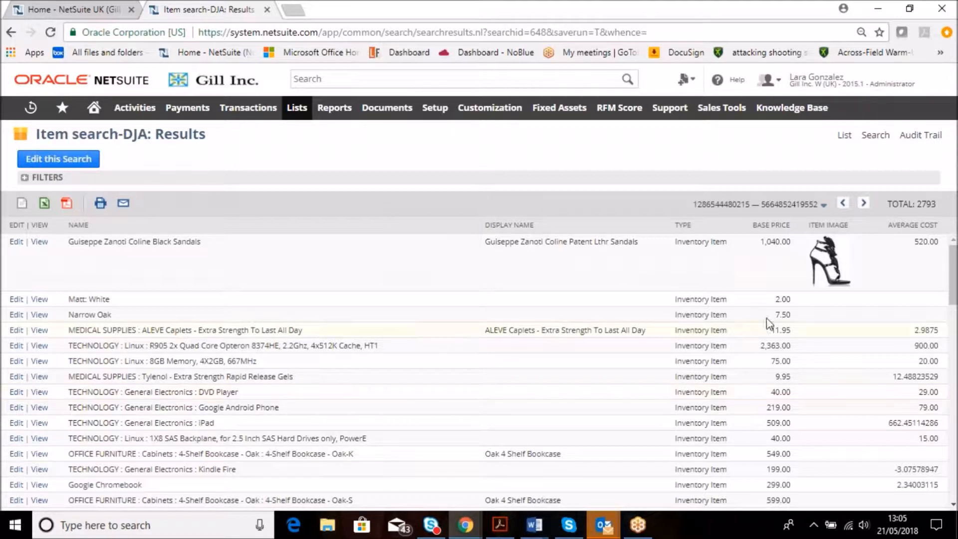
mouse_move(927, 215)
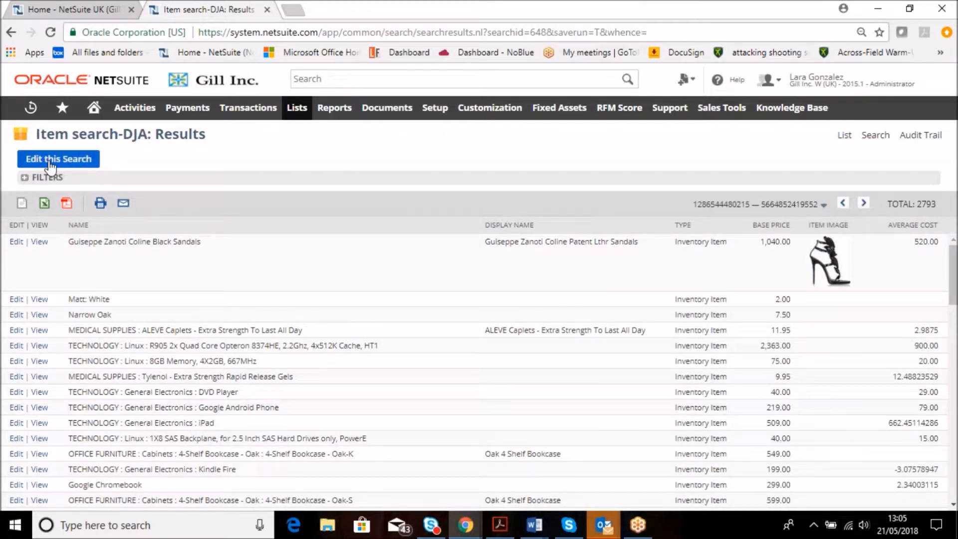
click(58, 159)
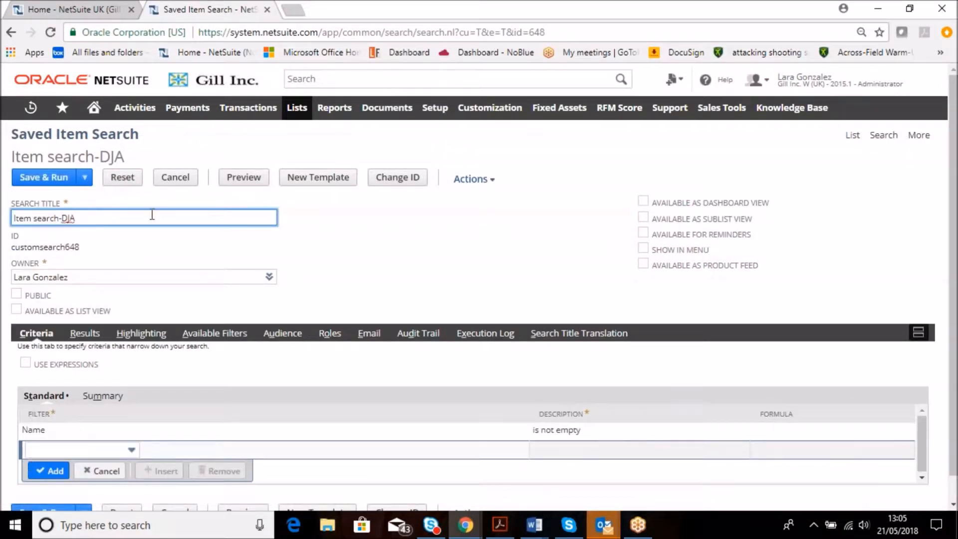
mouse_move(95, 420)
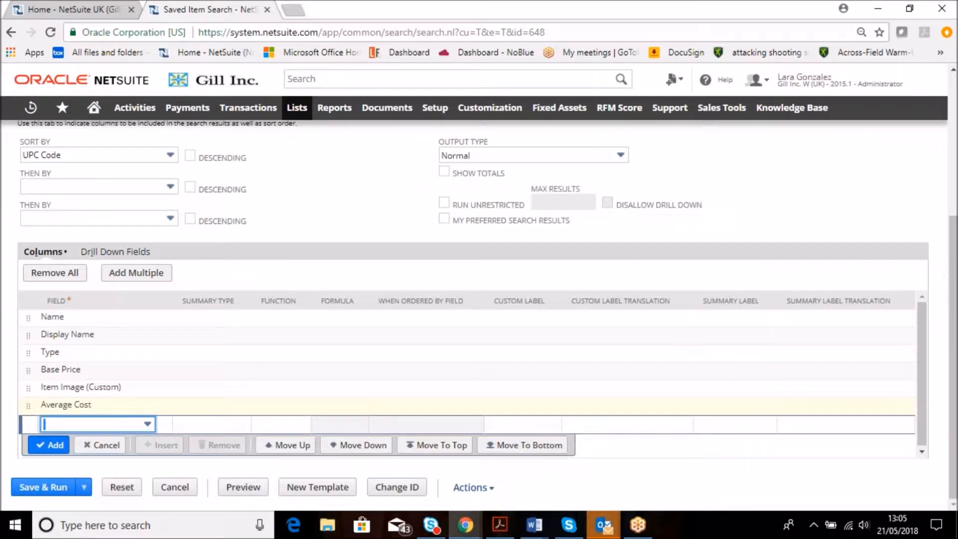
mouse_move(296, 266)
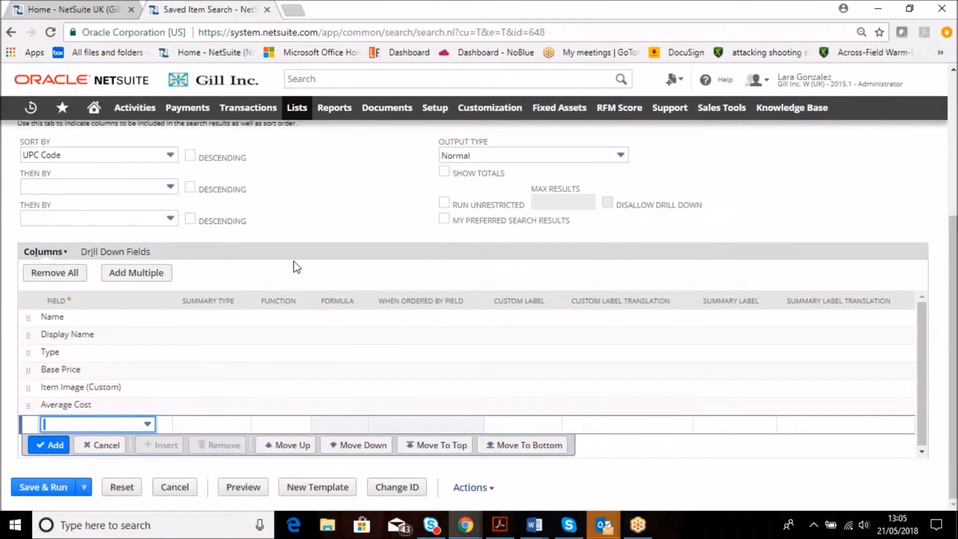
Review Item search-DJA's result columns and view its Highlighting subtab.
scroll(up, 3)
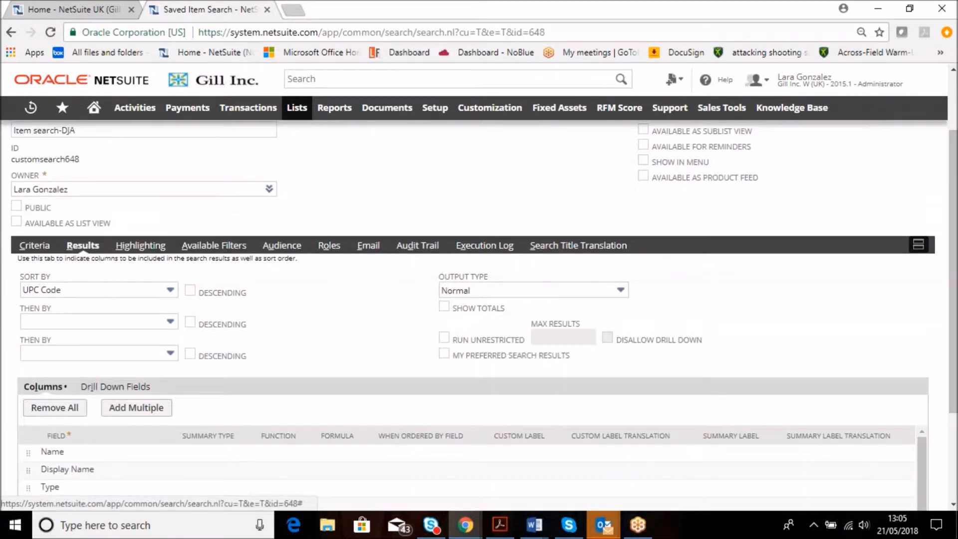
click(139, 245)
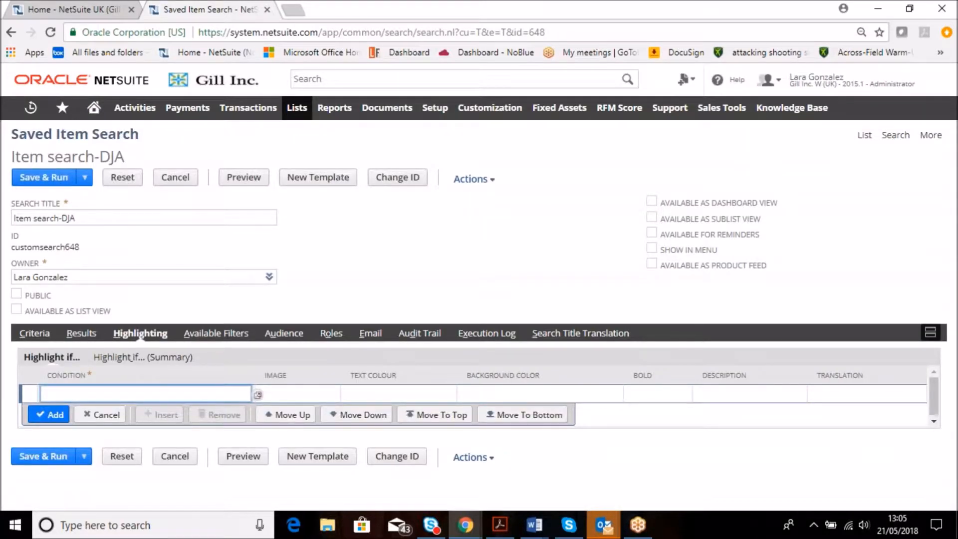
Show the Available Filters subtab listing Sub Dept and Item Dept.
click(143, 392)
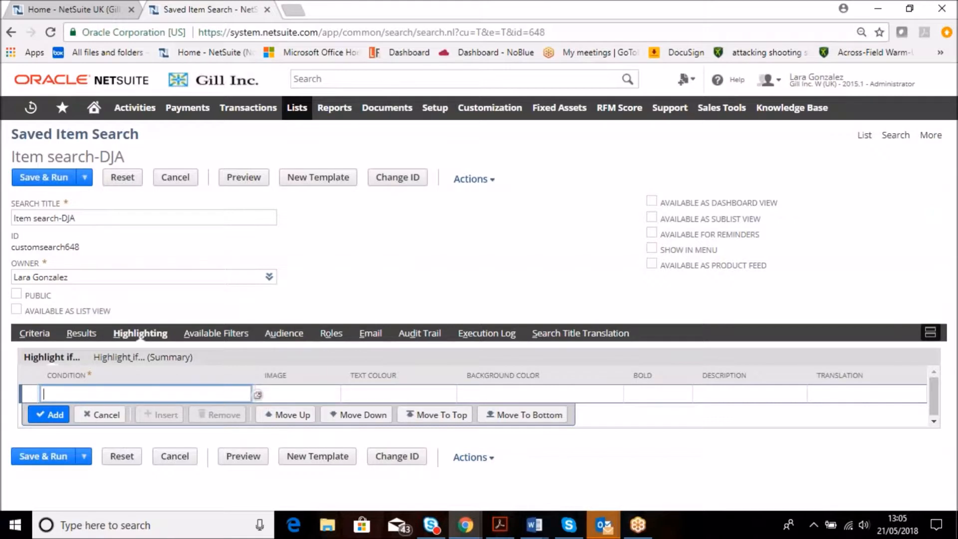
mouse_move(129, 377)
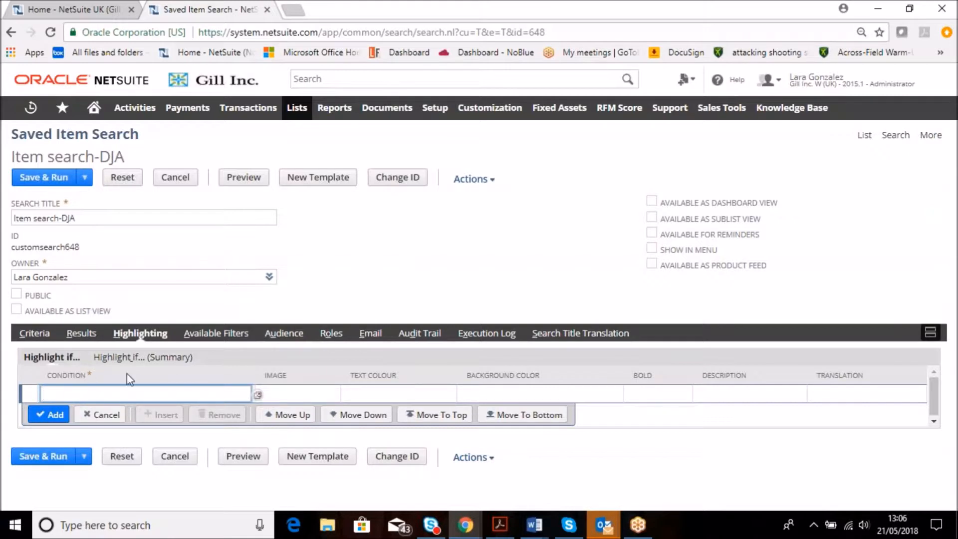
click(215, 332)
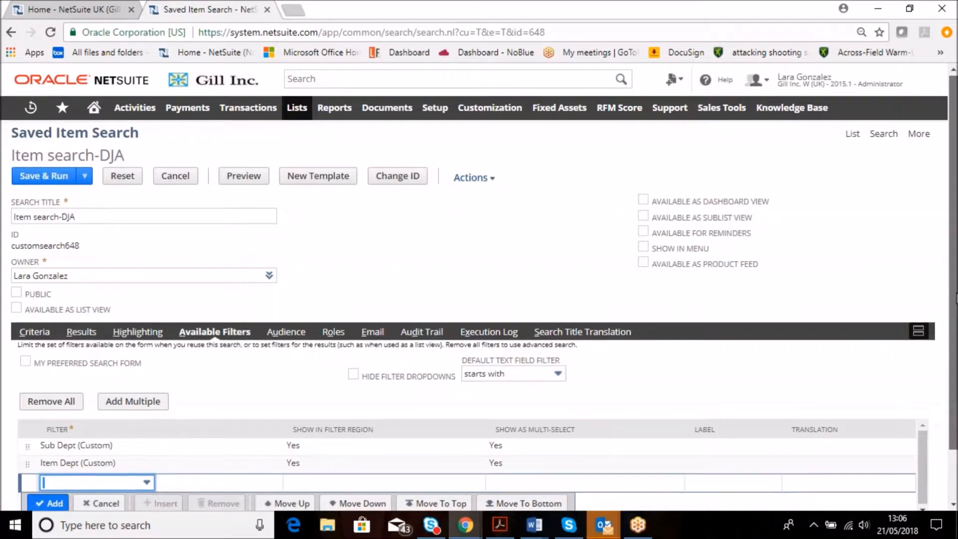
Keep Sub Dept and Item Dept as shown multi-select filters and Save & Run.
scroll(down, 3)
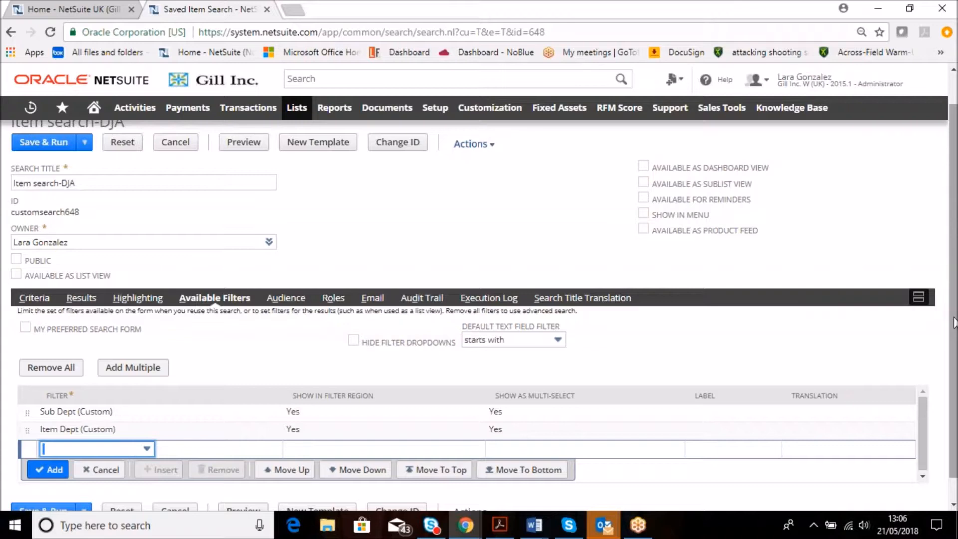
mouse_move(140, 389)
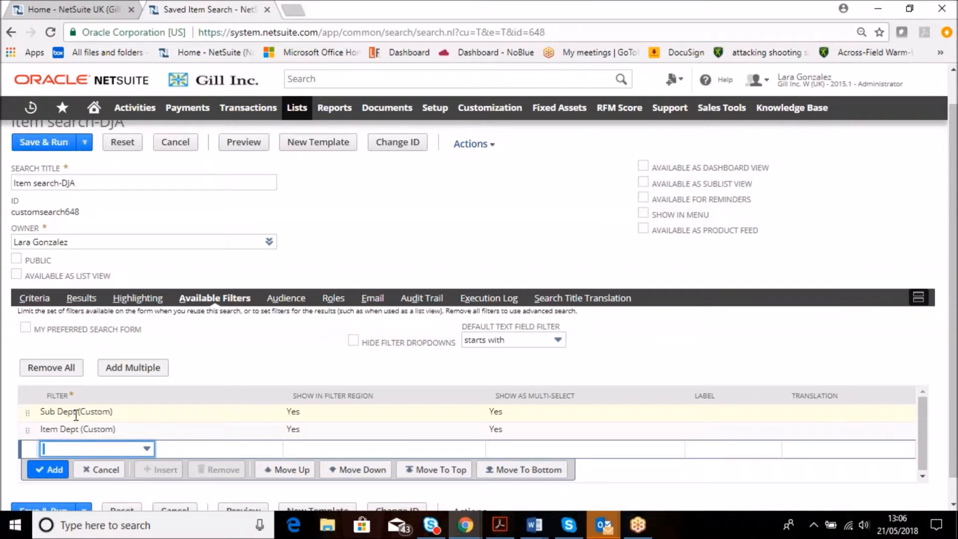
mouse_move(324, 410)
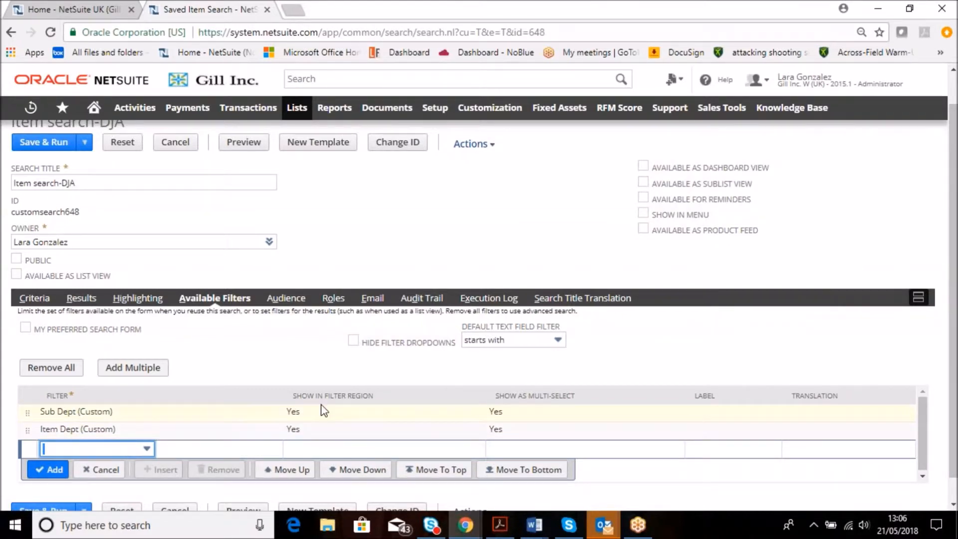
mouse_move(283, 421)
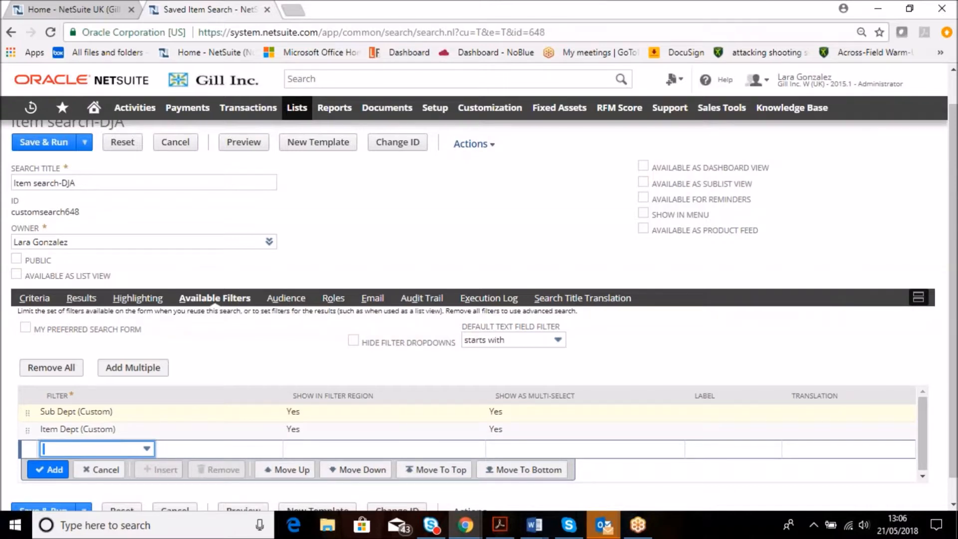
mouse_move(522, 422)
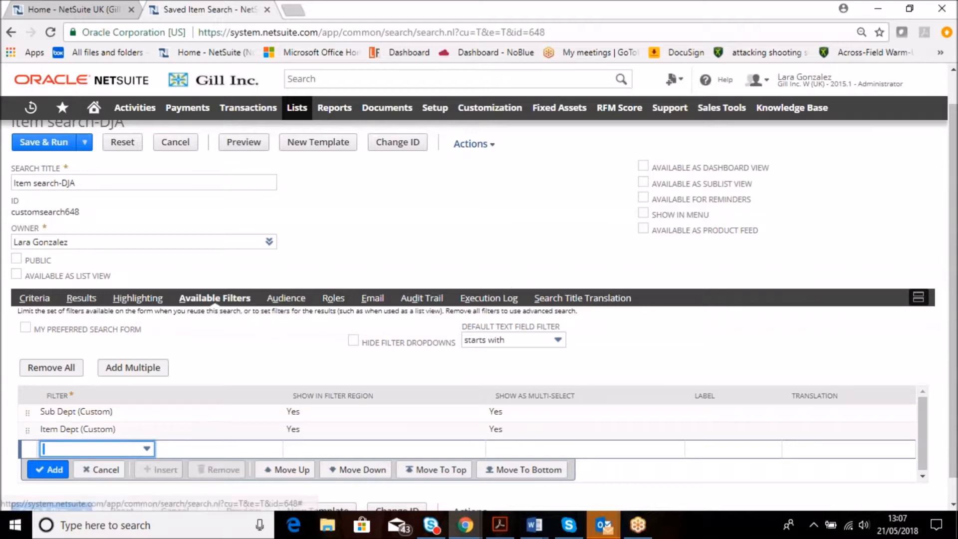
mouse_move(476, 205)
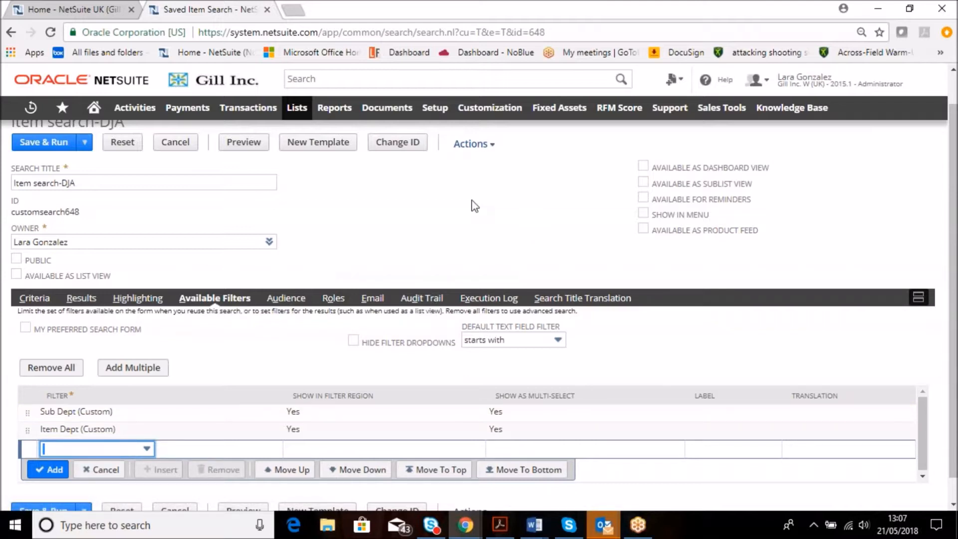
mouse_move(43, 142)
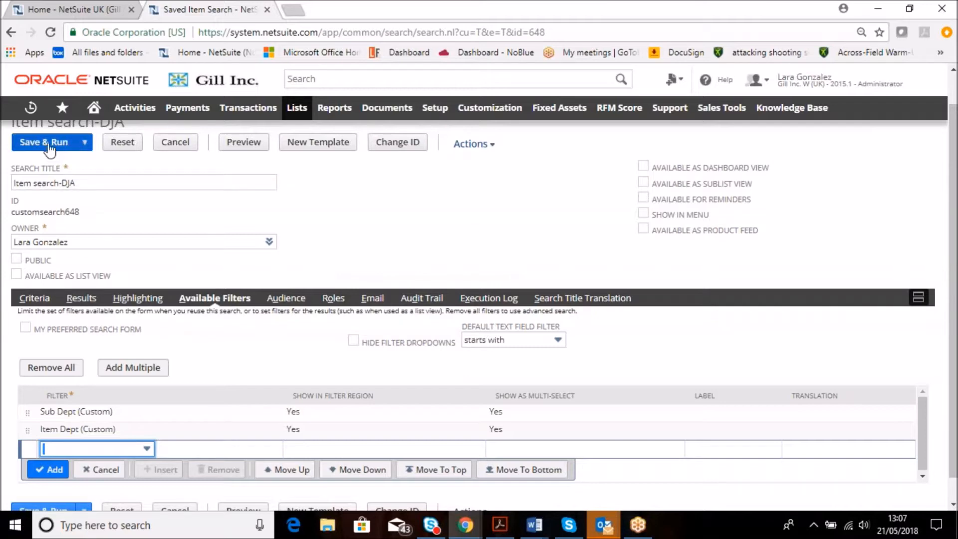
click(43, 141)
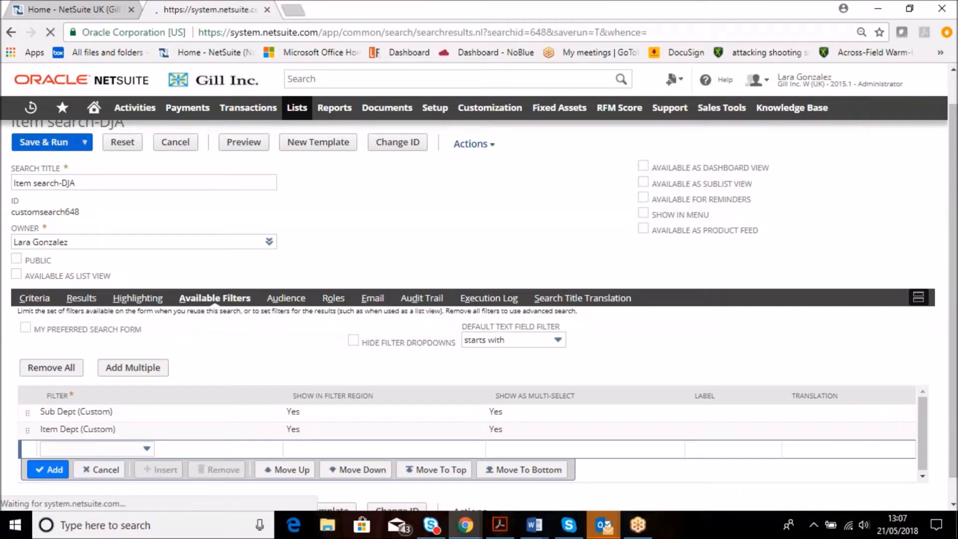
Filter the search results by Sub Dept Frog 62, leaving three bikes.
click(44, 142)
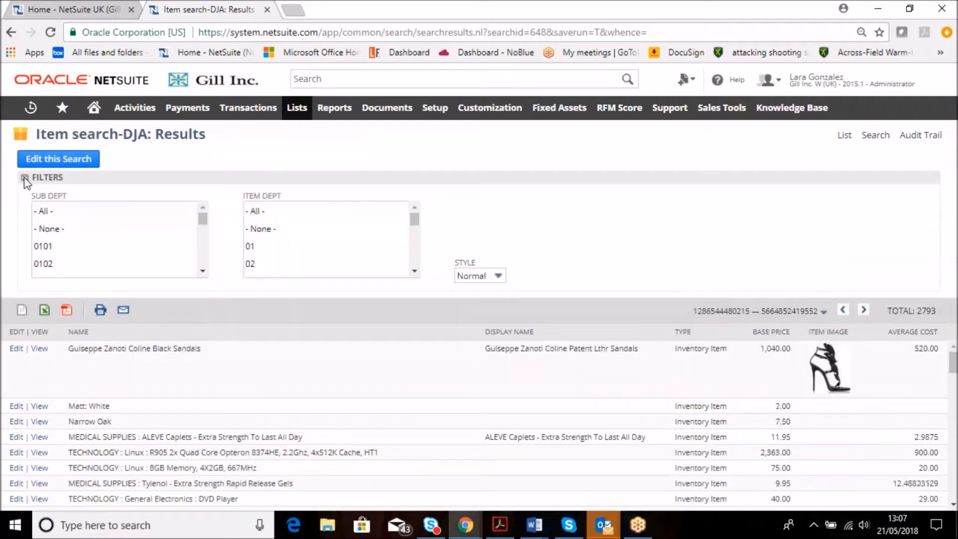
scroll(down, 3)
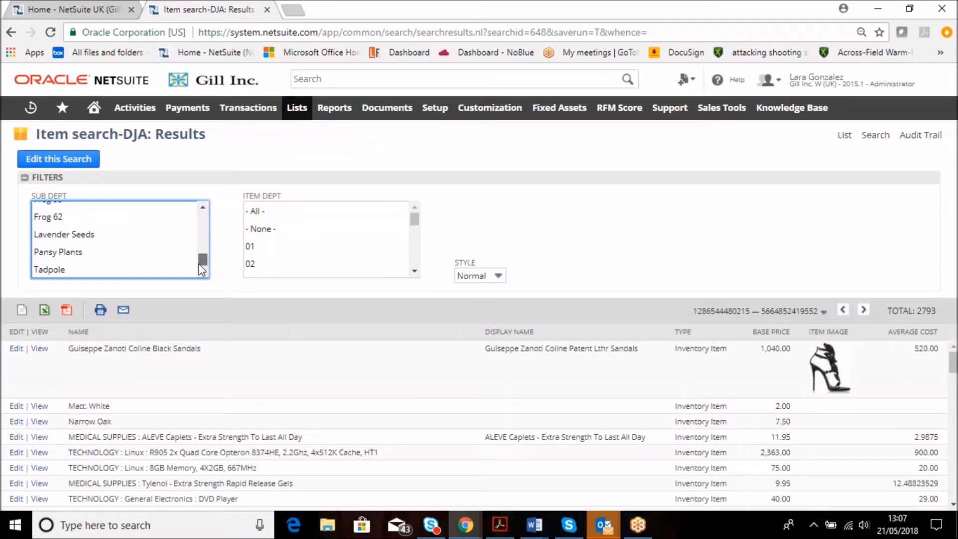
scroll(down, 3)
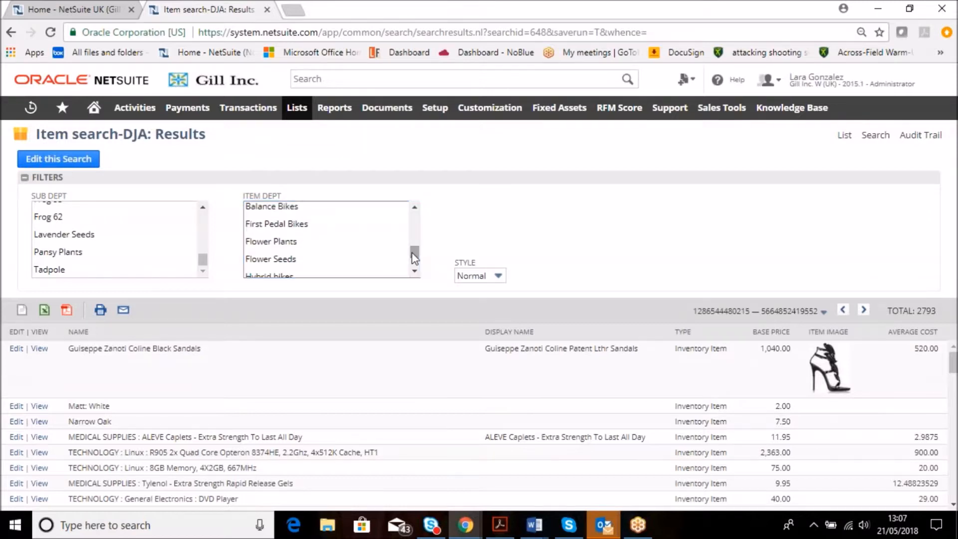
click(49, 216)
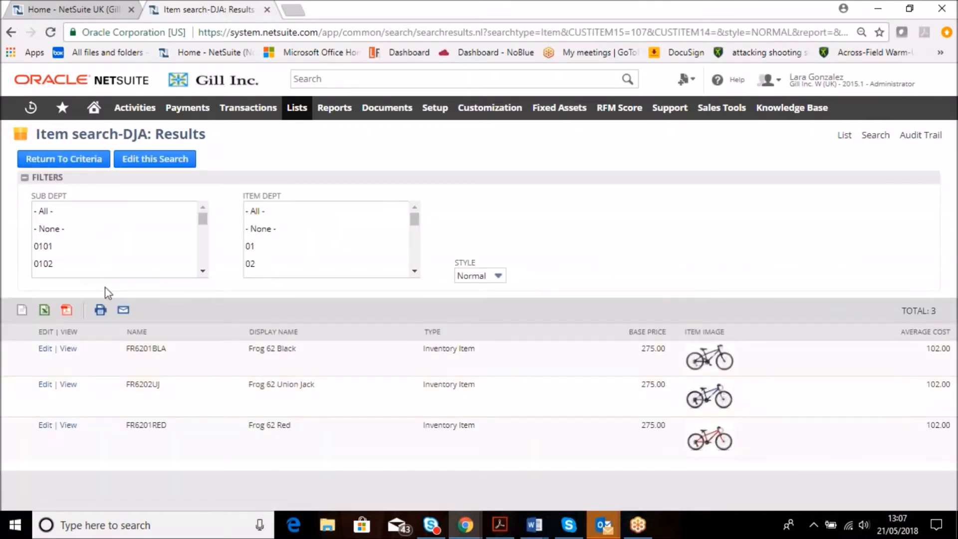
scroll(down, 3)
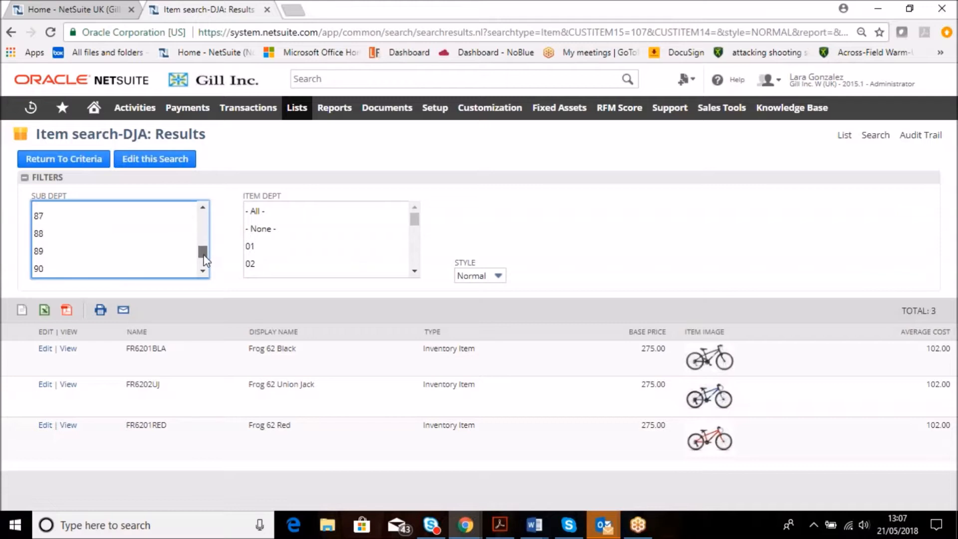
scroll(down, 3)
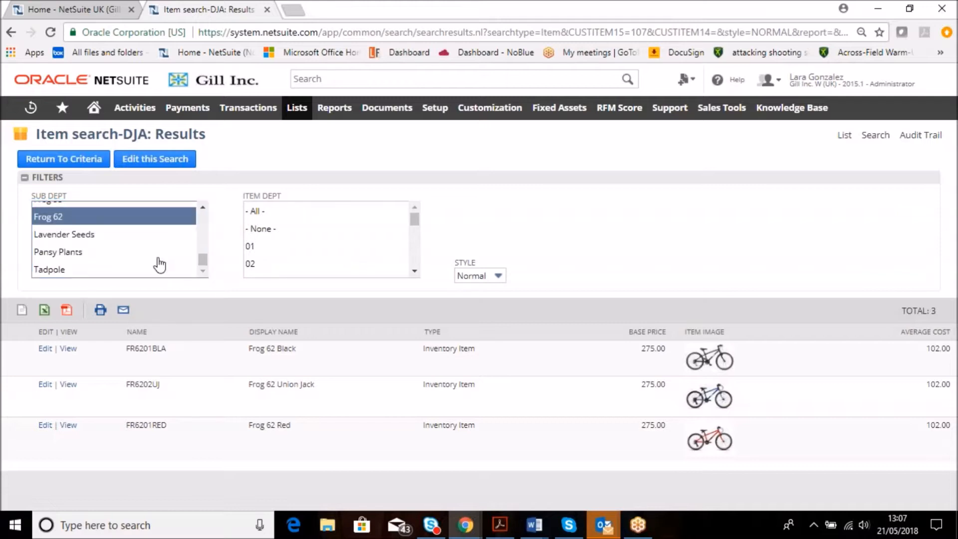
mouse_move(80, 9)
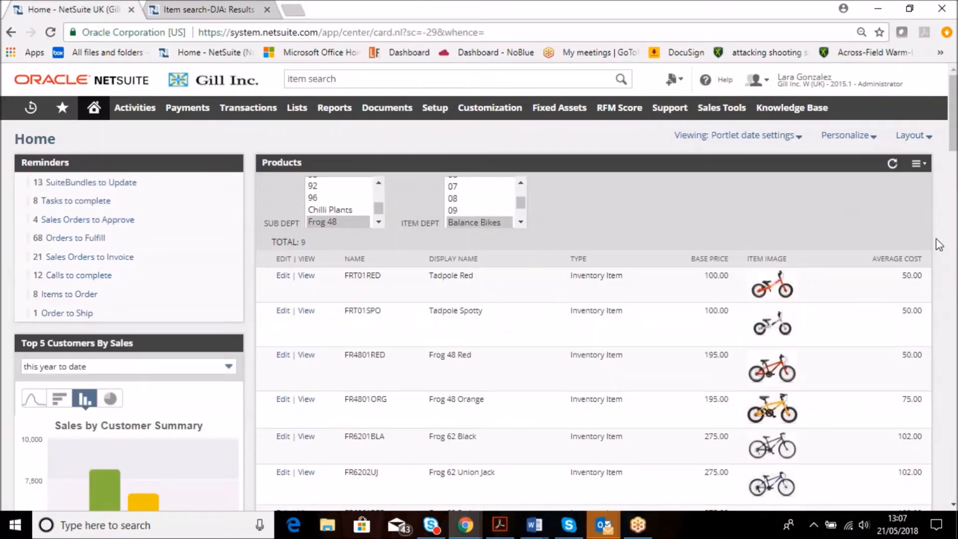
Filter the dashboard Products portlet's Item Dept to First Pedal Bikes, showing nine bikes.
scroll(down, 3)
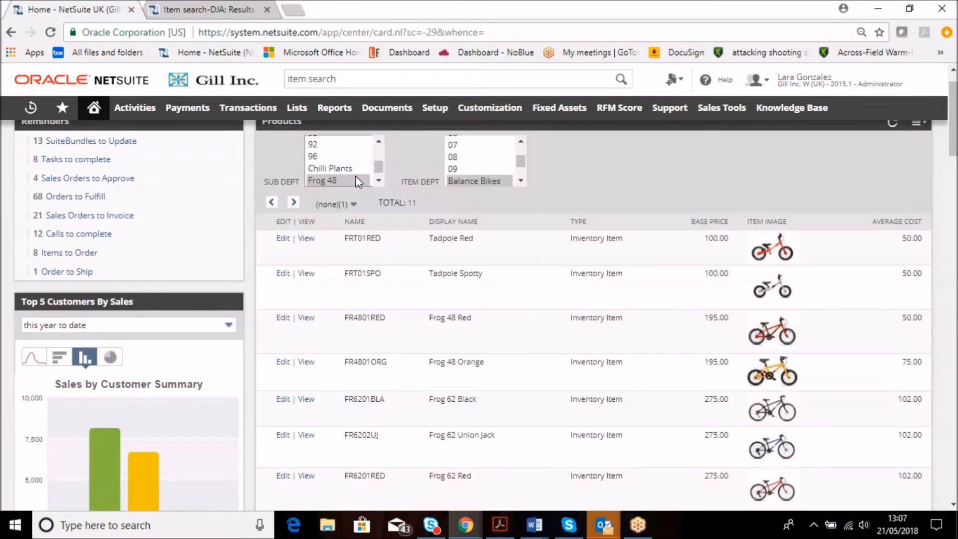
scroll(down, 3)
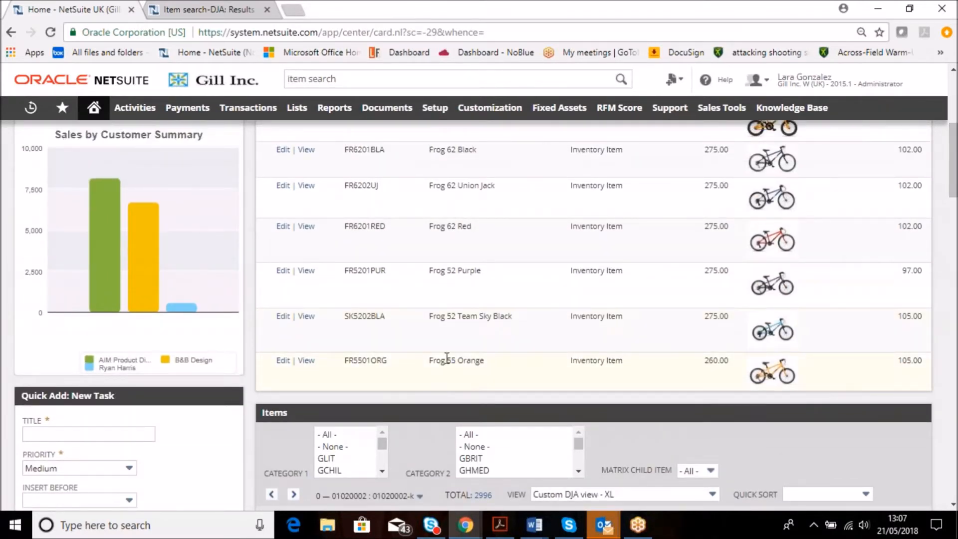
scroll(up, 3)
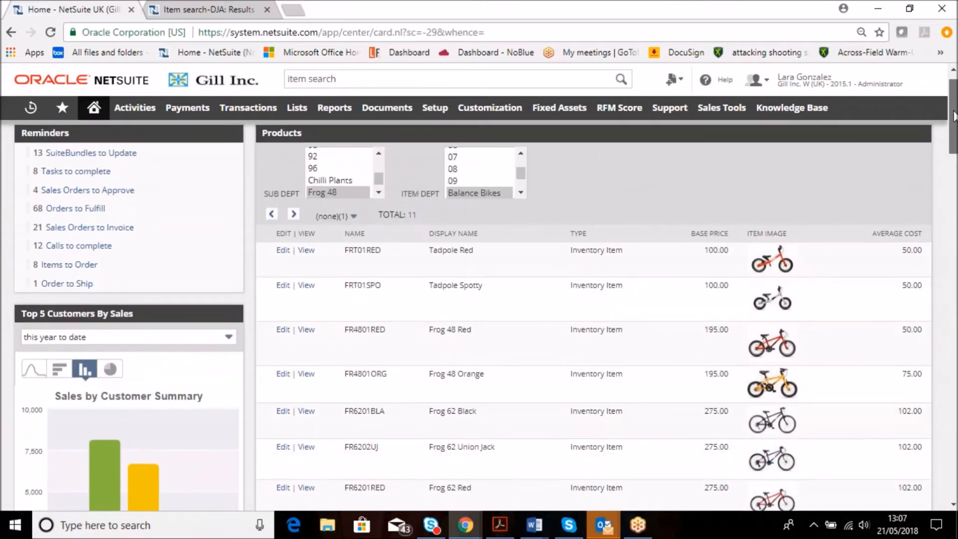
click(475, 193)
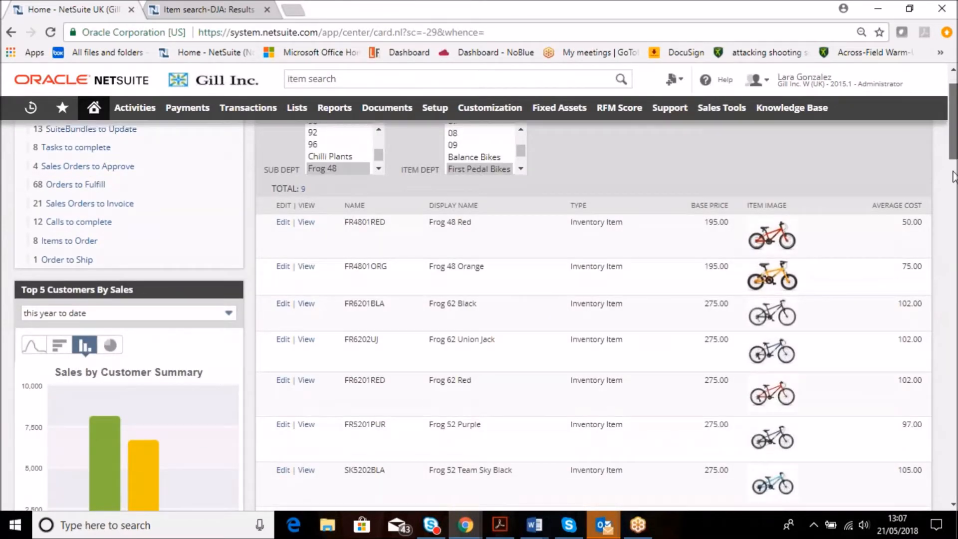
scroll(down, 3)
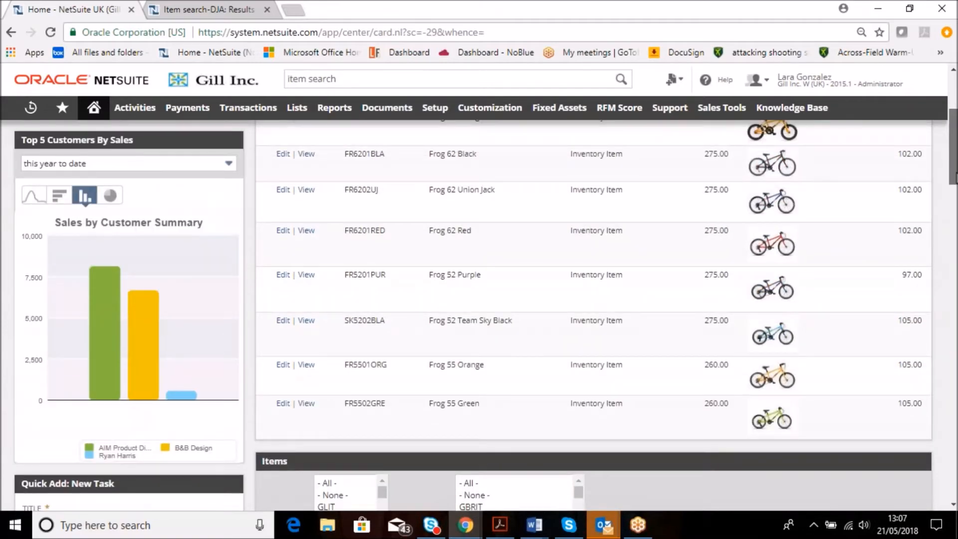
scroll(up, 3)
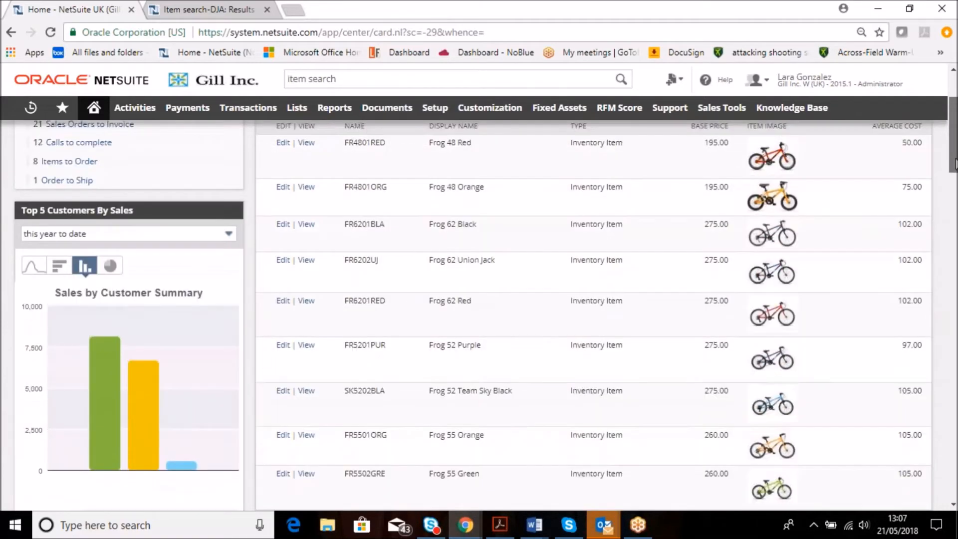
scroll(up, 3)
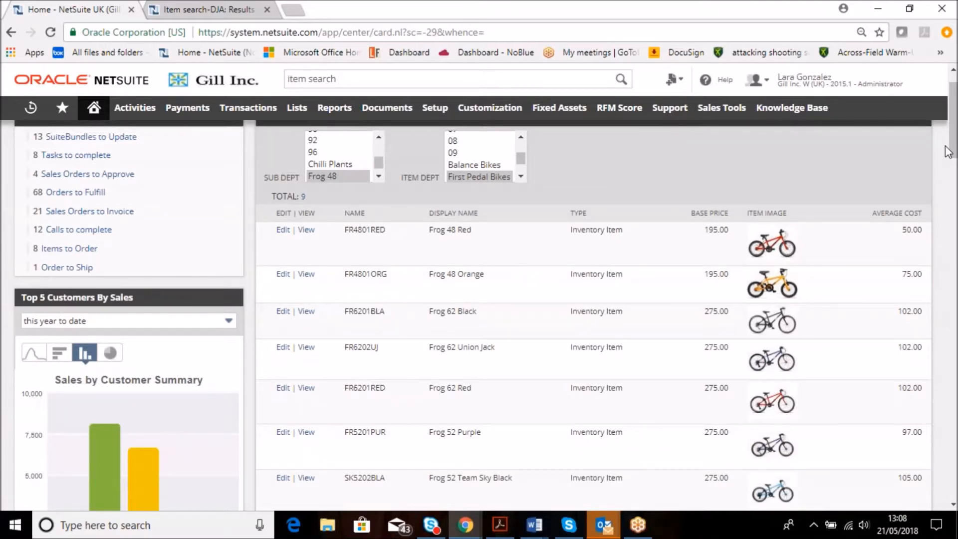
mouse_move(946, 147)
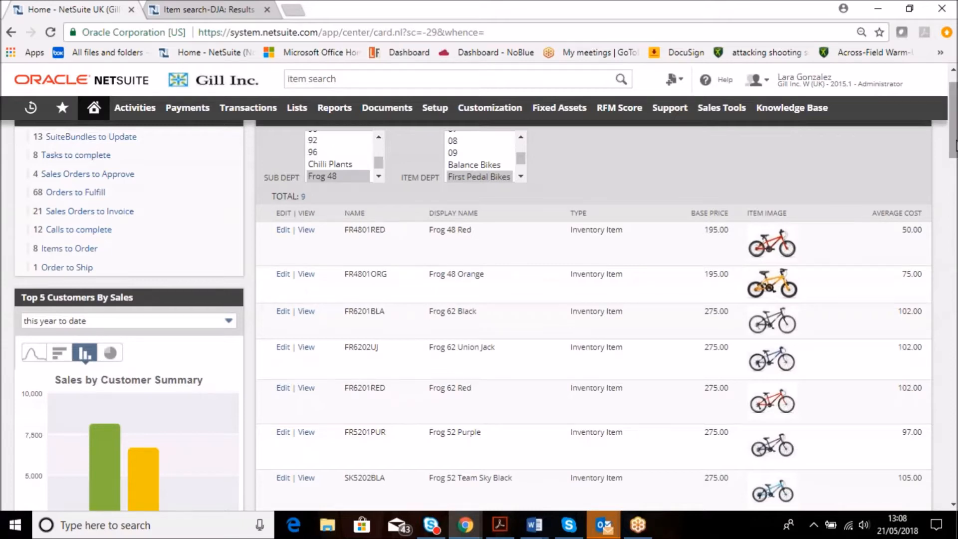
scroll(down, 3)
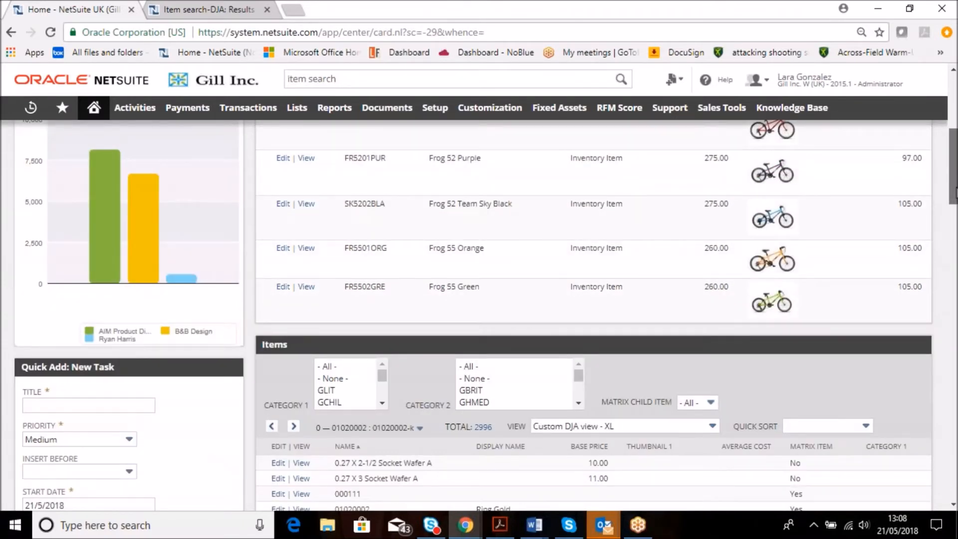
scroll(down, 3)
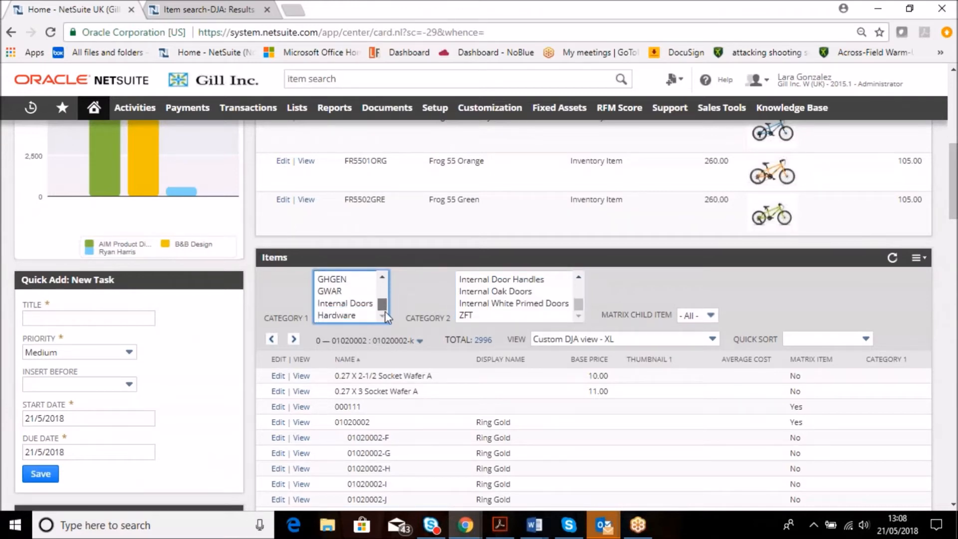
Set the Items portlet's Category 1 filter to Internal Doors, listing three items.
click(345, 303)
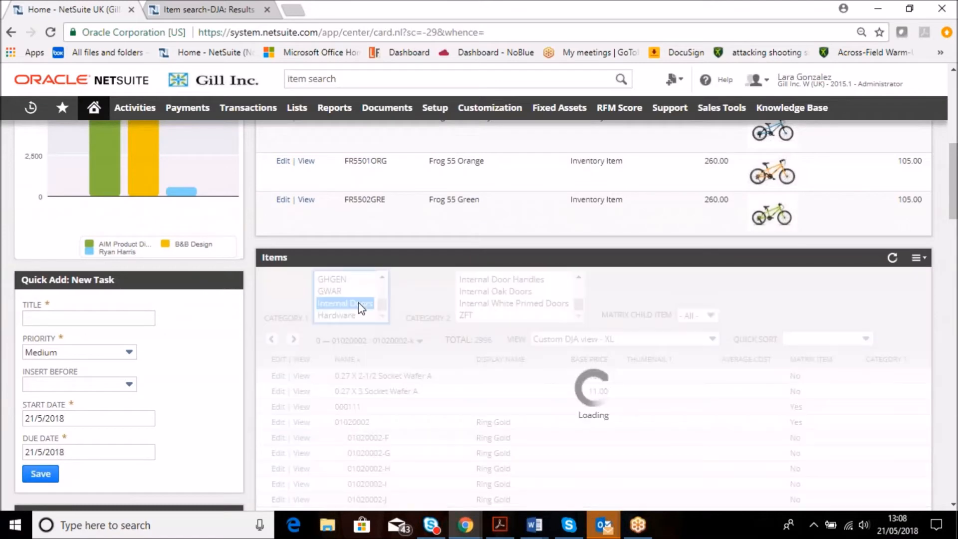
click(345, 302)
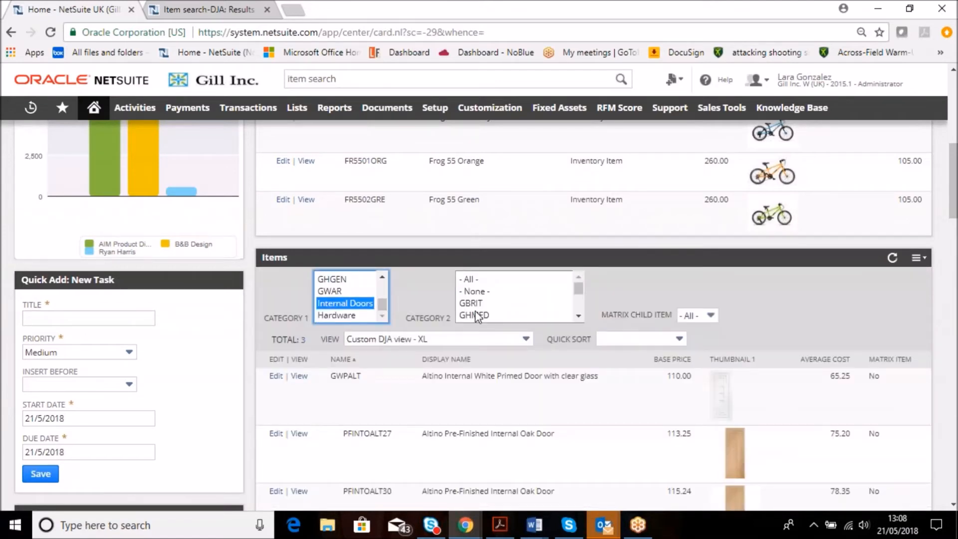
scroll(down, 3)
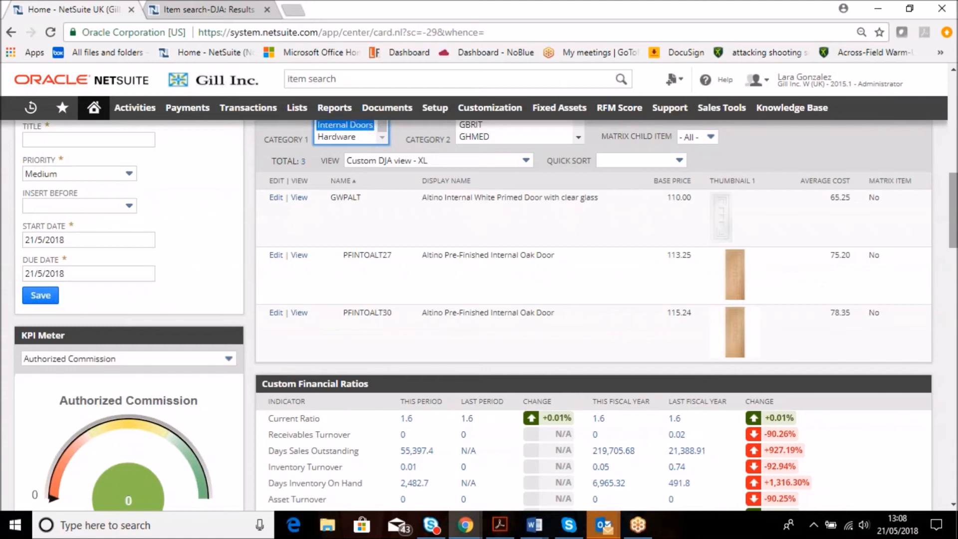
mouse_move(951, 228)
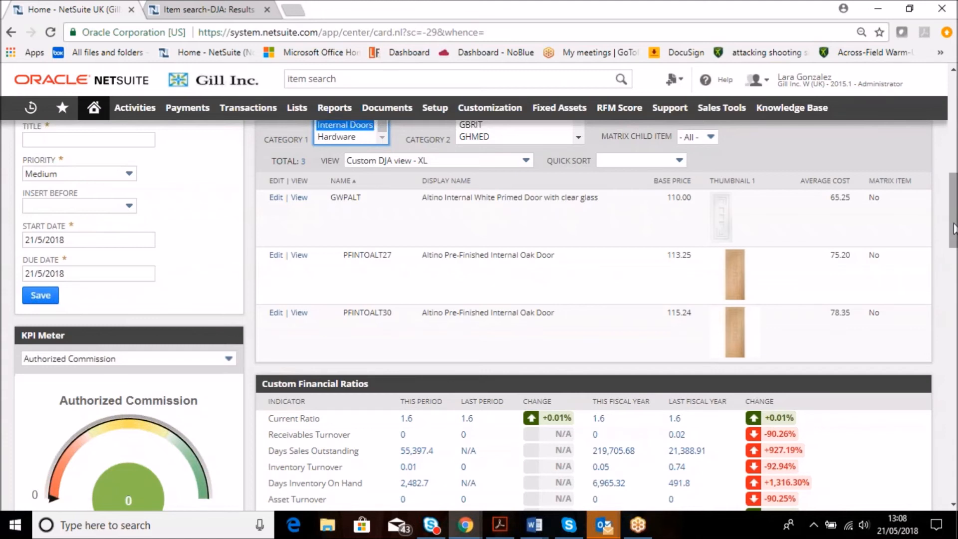